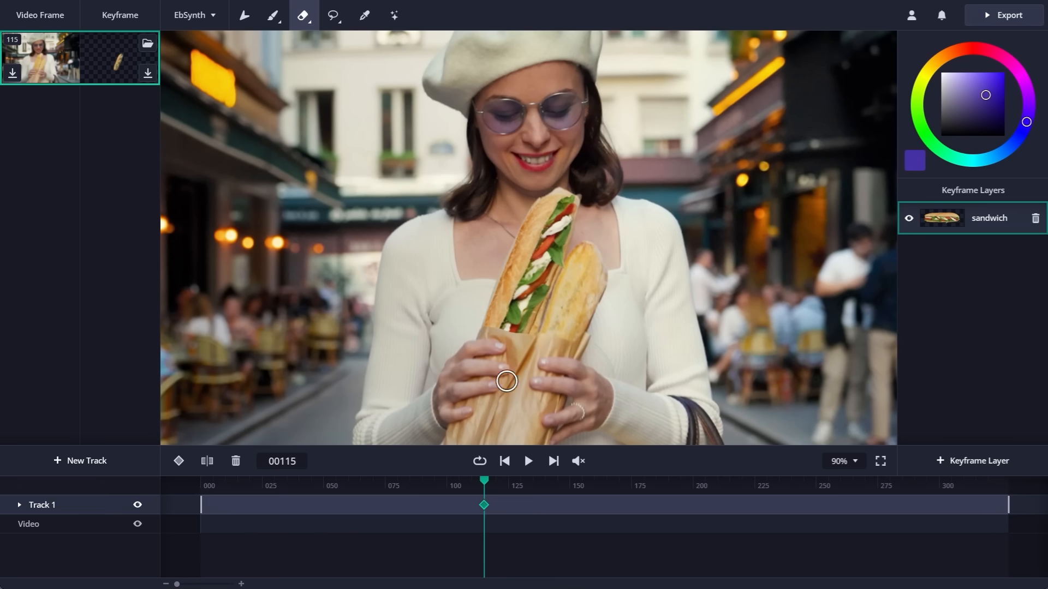
Play the sandwich keyframe demo on the street video, then stop the preview.
click(527, 461)
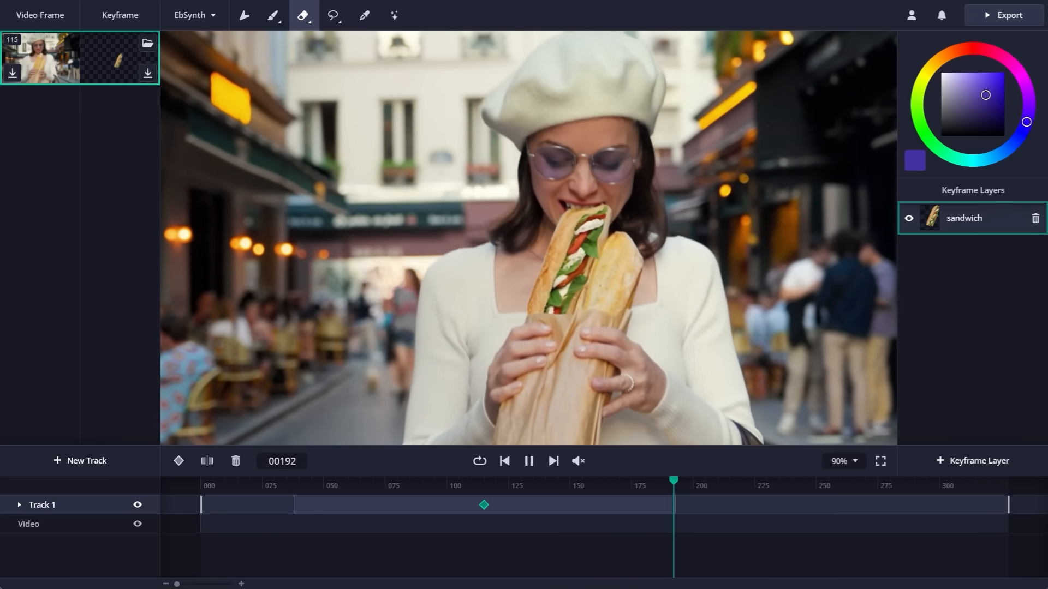
click(528, 461)
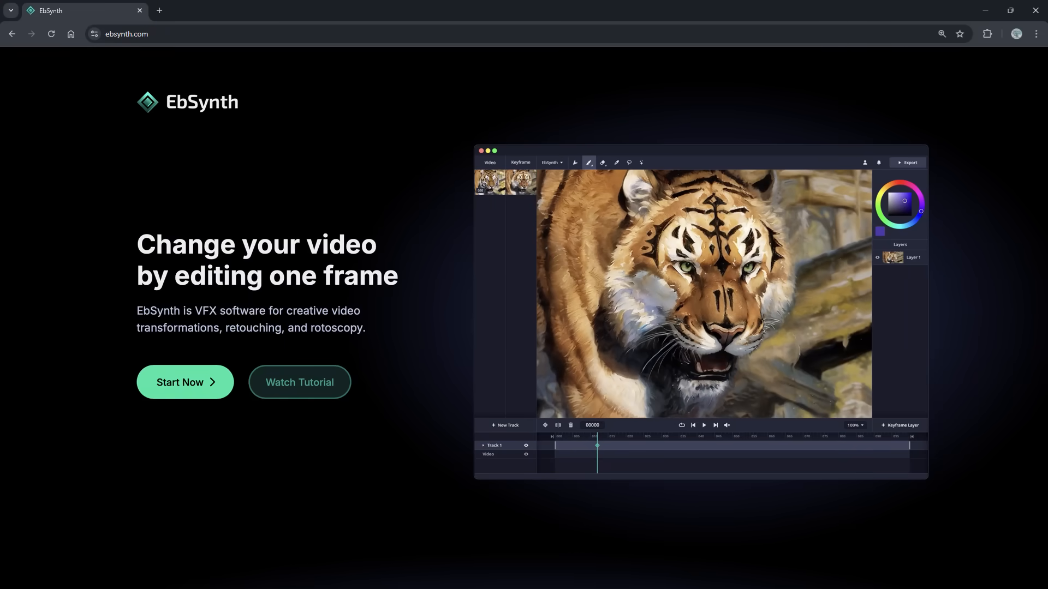
mouse_move(185, 382)
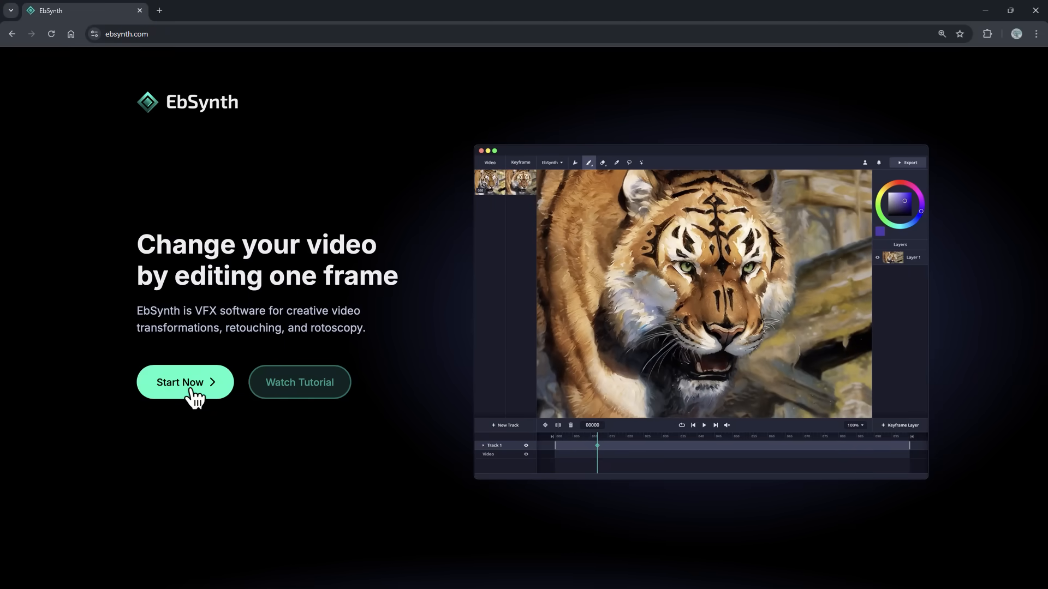
Open the EbSynth web editor from the ebsynth.com homepage with an empty project.
click(184, 382)
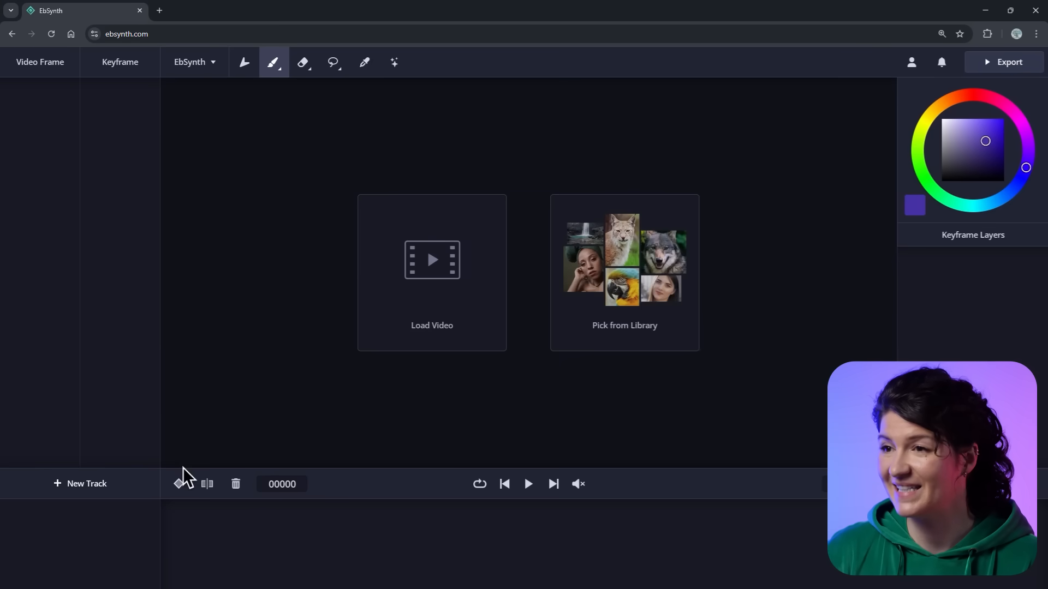
mouse_move(573, 442)
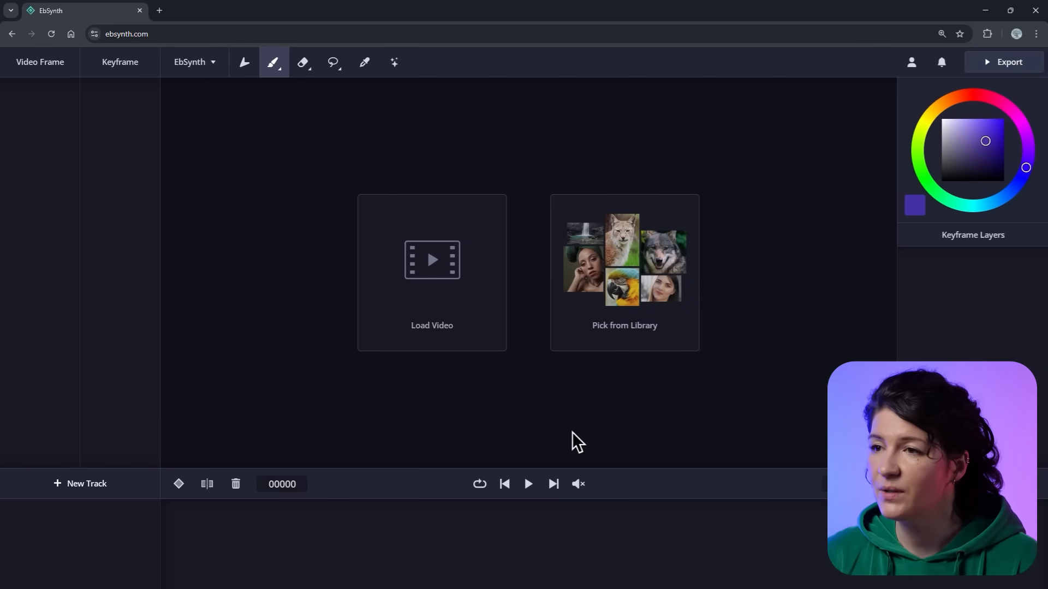
Load the lynx video from the sample library and briefly preview it.
click(623, 273)
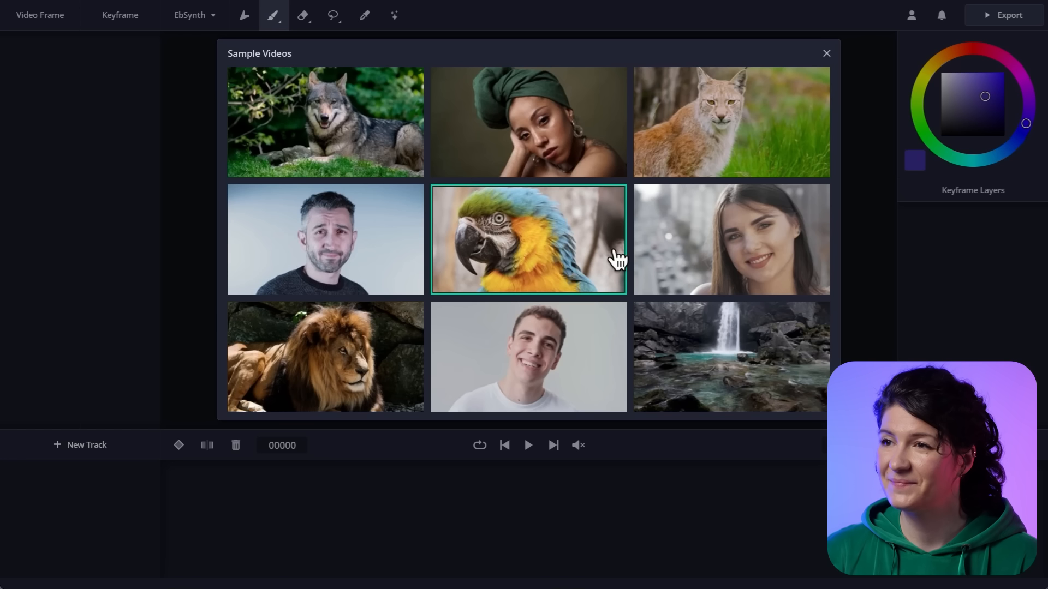
click(730, 121)
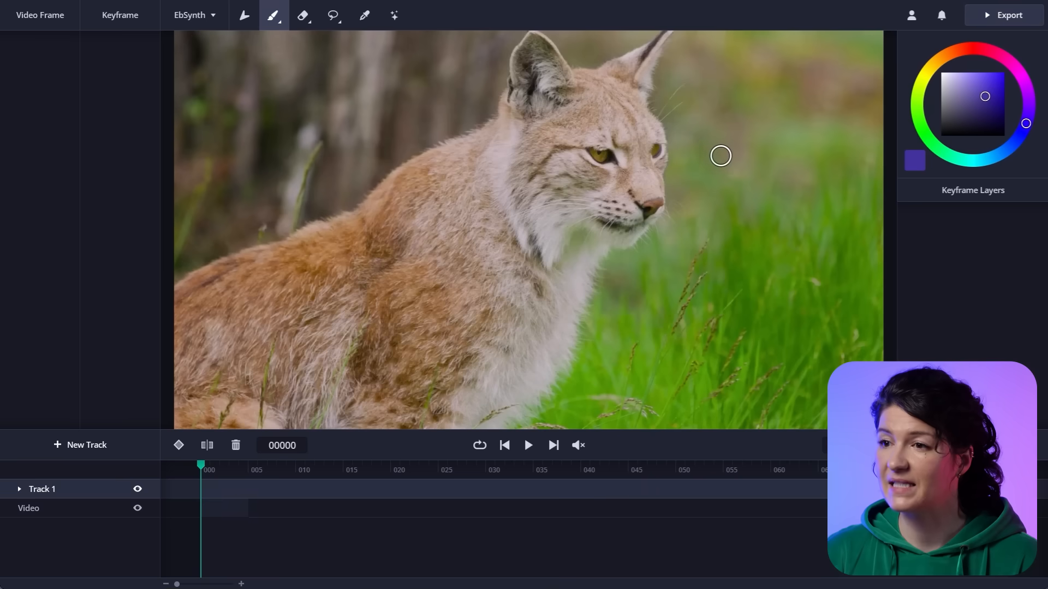
click(528, 445)
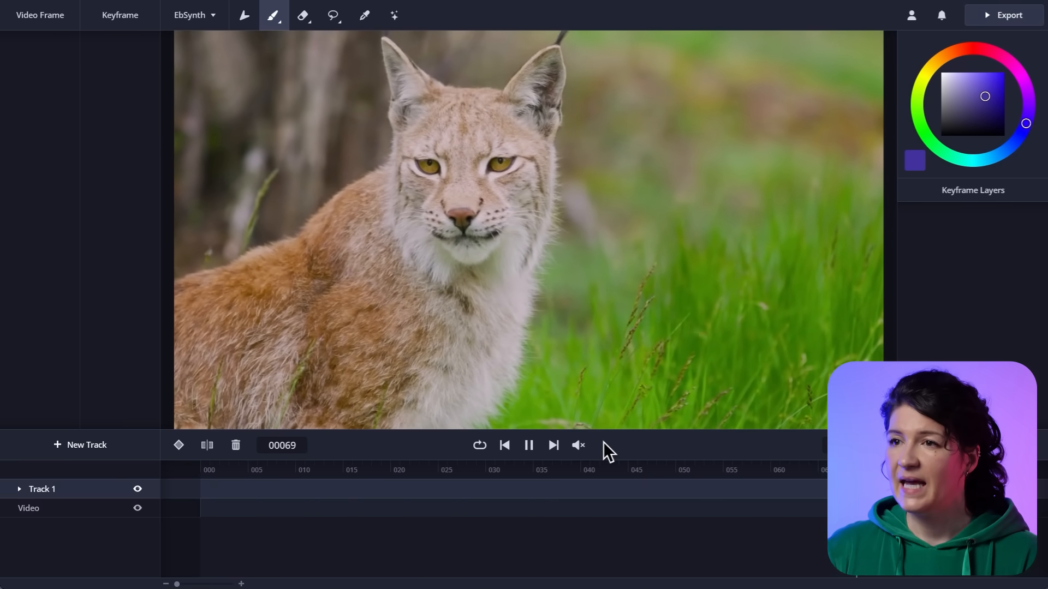
click(344, 469)
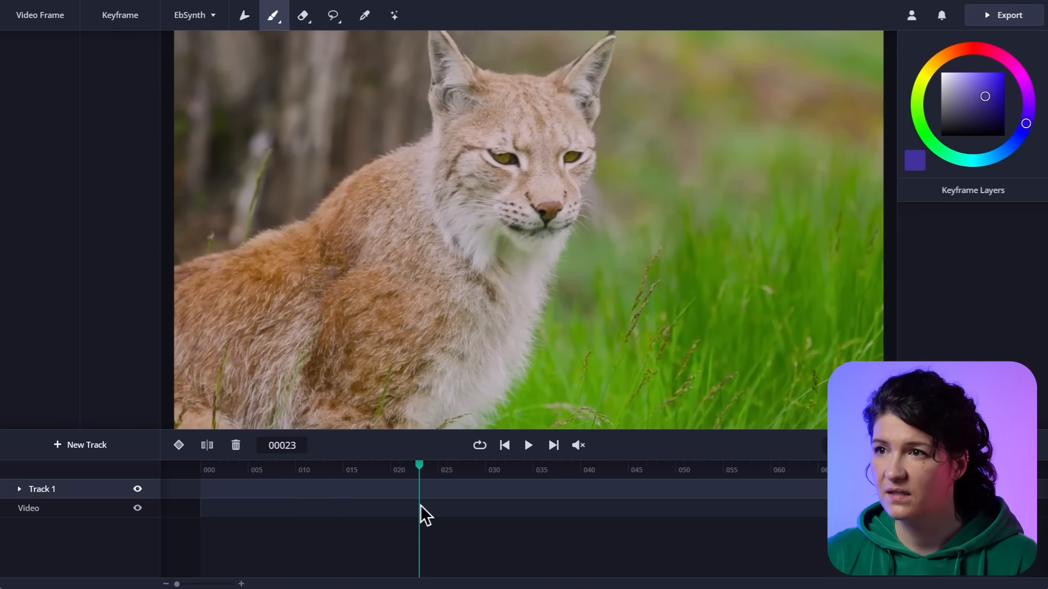
Paint red glasses on the lynx at frame 30 and play to check tracking.
click(273, 15)
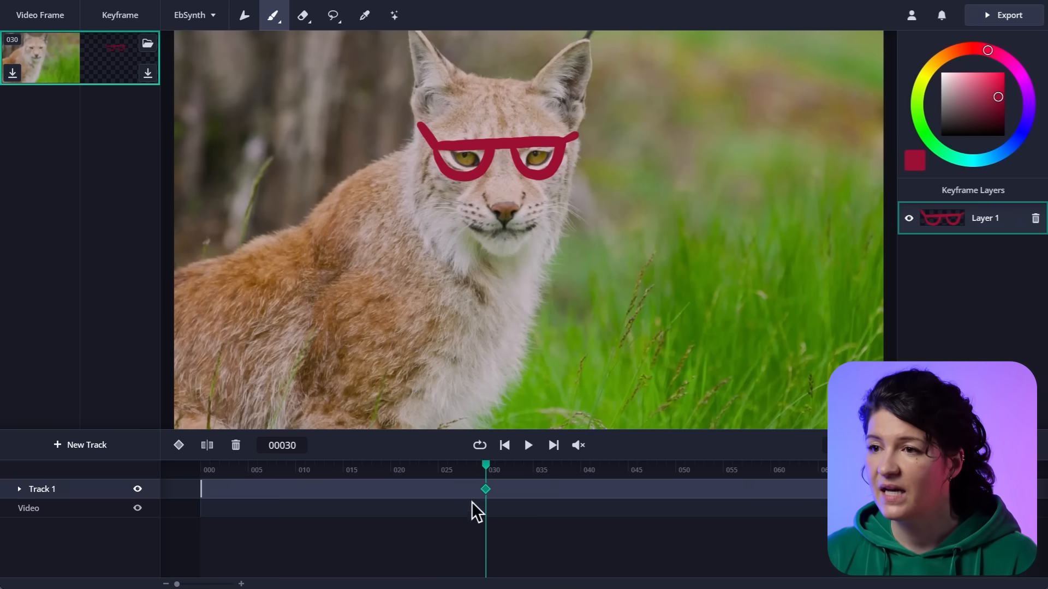
click(527, 445)
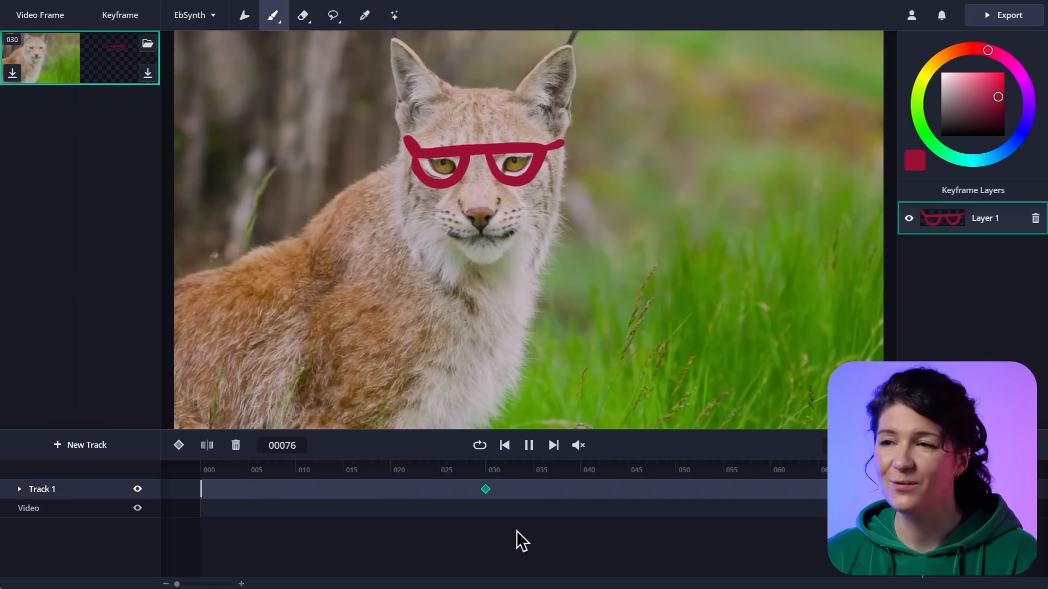
click(581, 469)
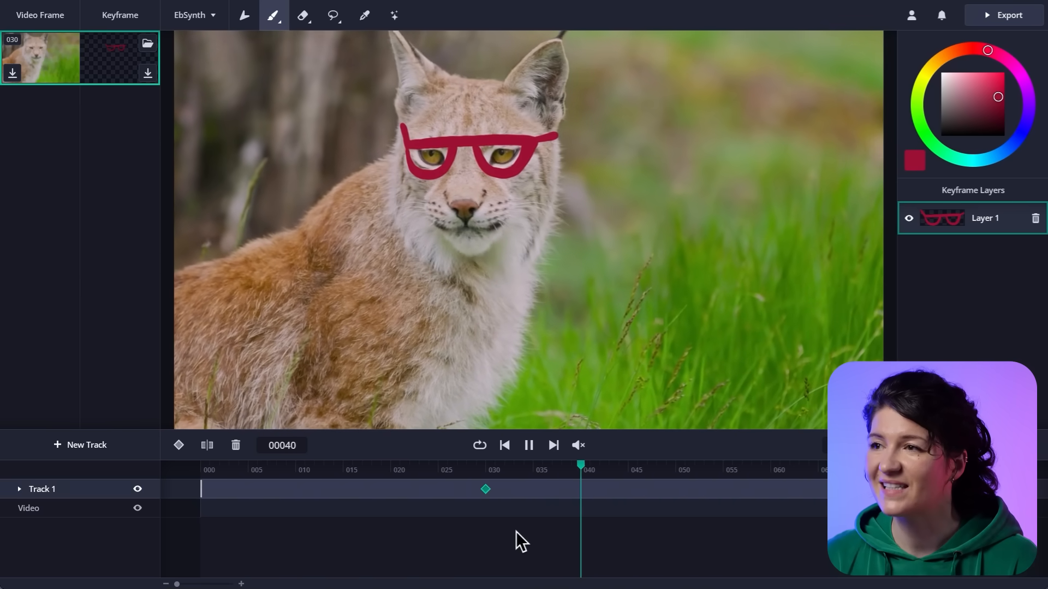
click(503, 445)
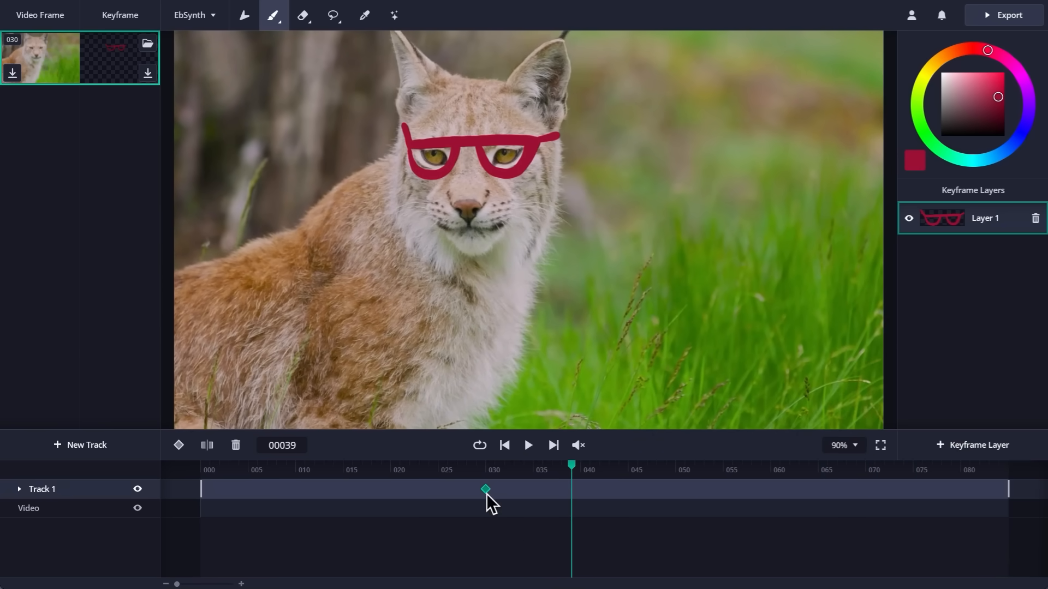
Jump to the frame-30 glasses keyframe using the Track 1 diamond.
click(486, 470)
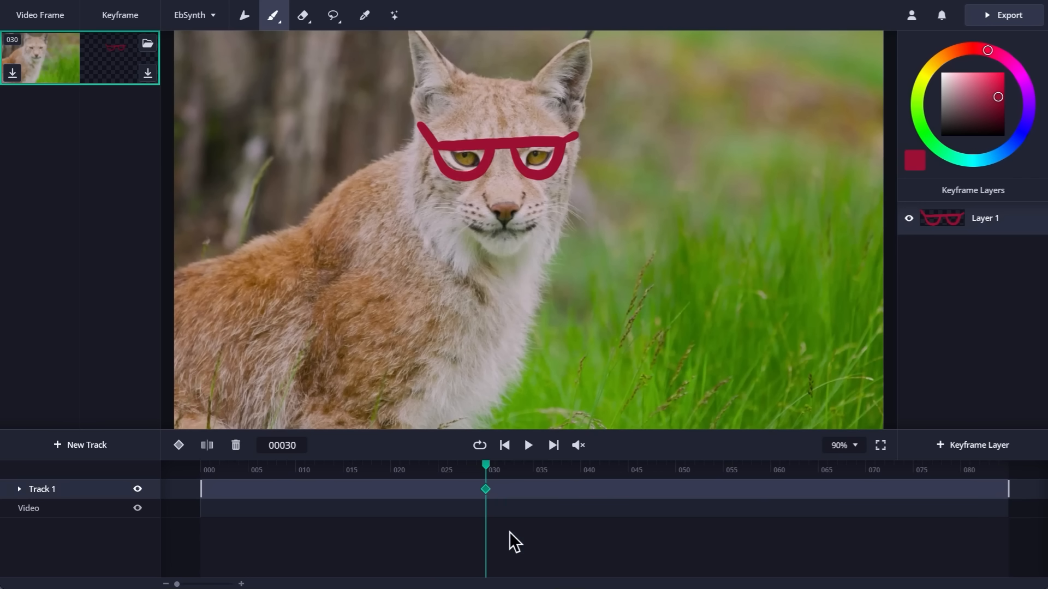
mouse_move(478, 316)
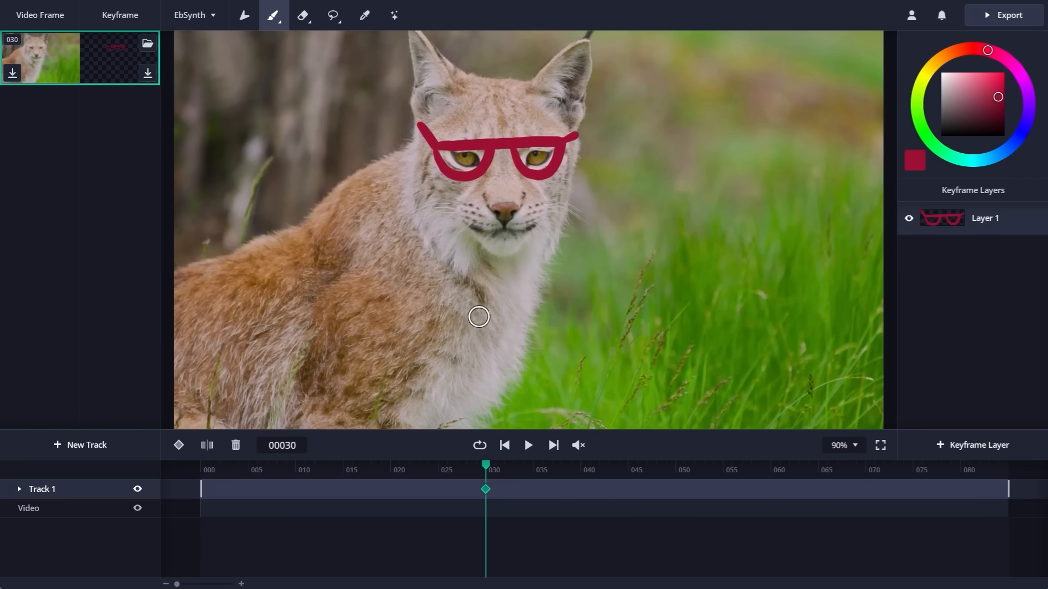
mouse_move(546, 523)
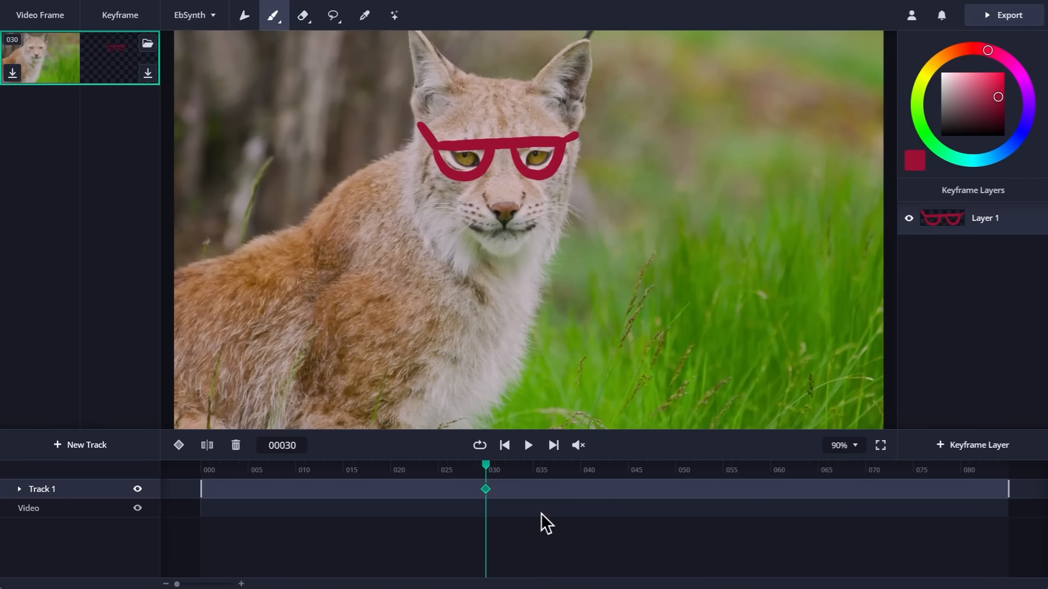
mouse_move(545, 538)
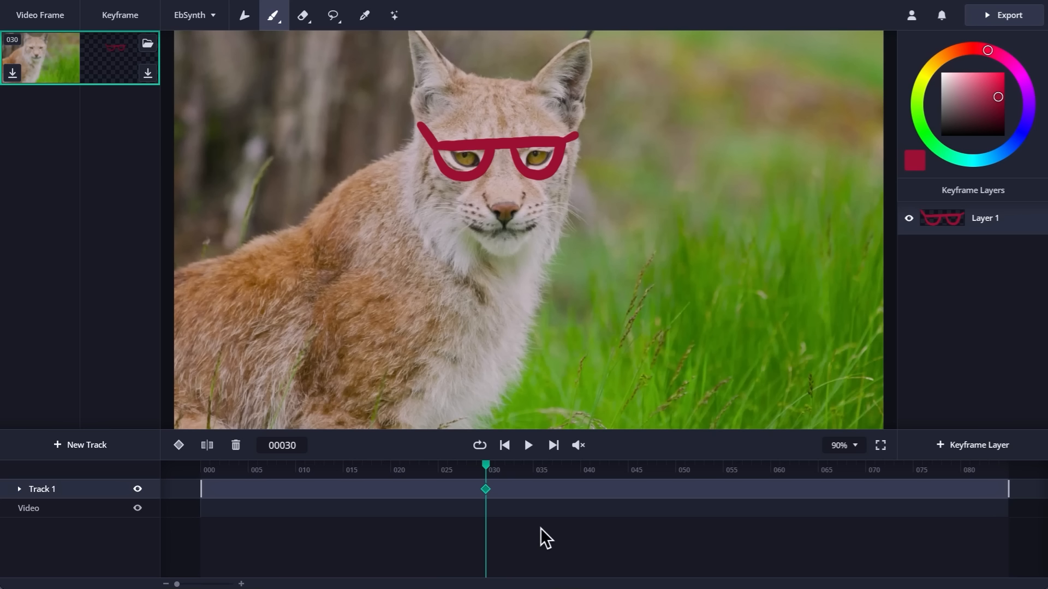
mouse_move(525, 538)
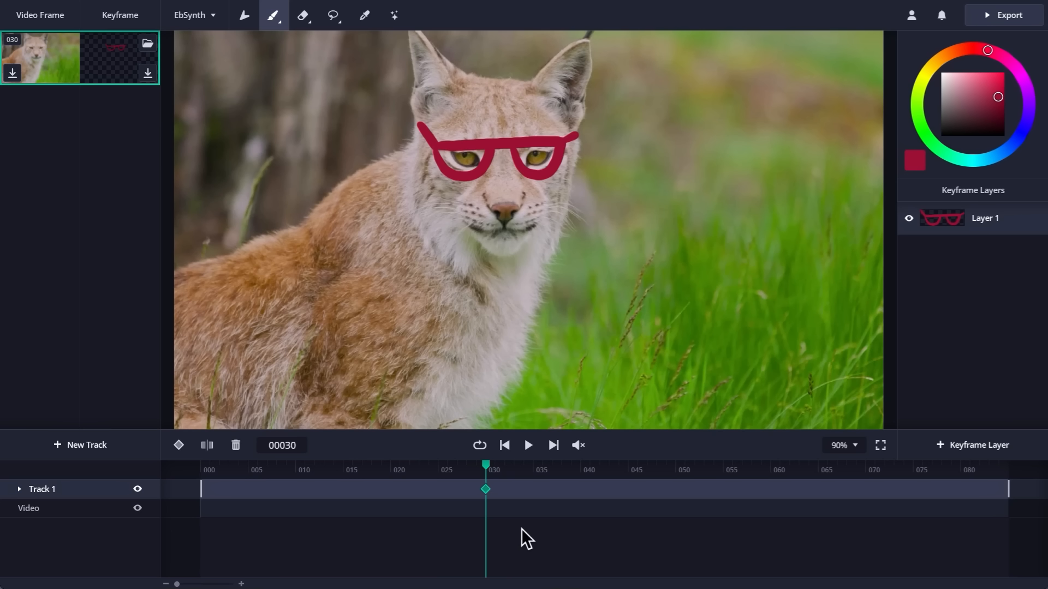
mouse_move(127, 99)
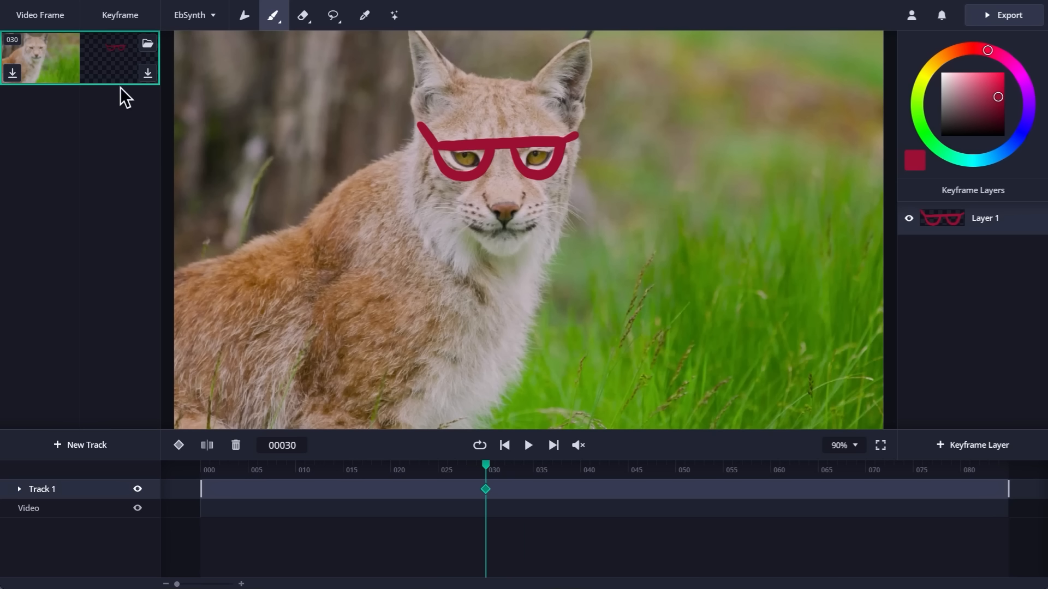
mouse_move(93, 101)
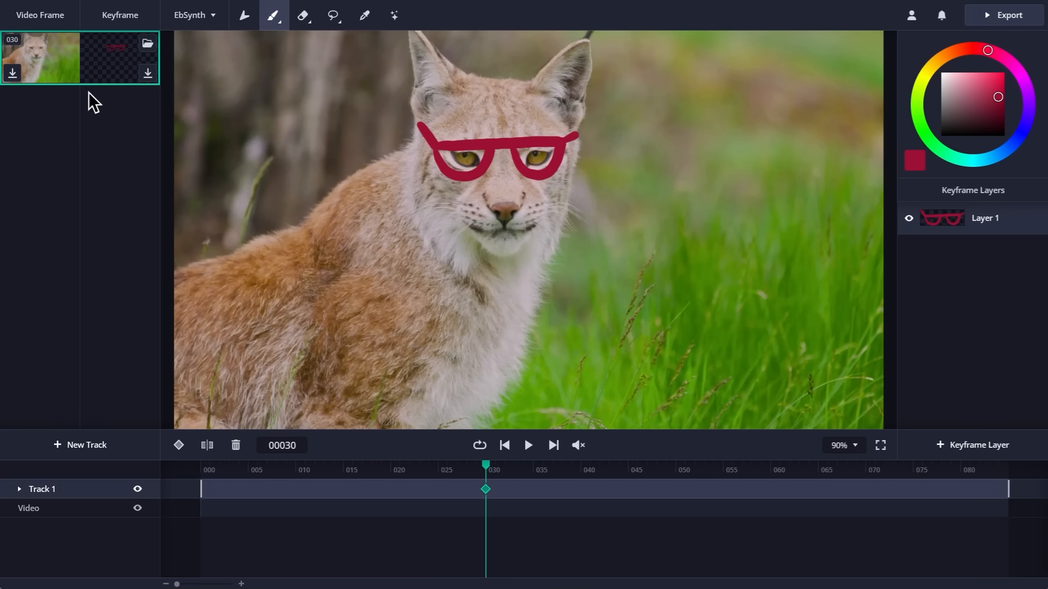
mouse_move(105, 138)
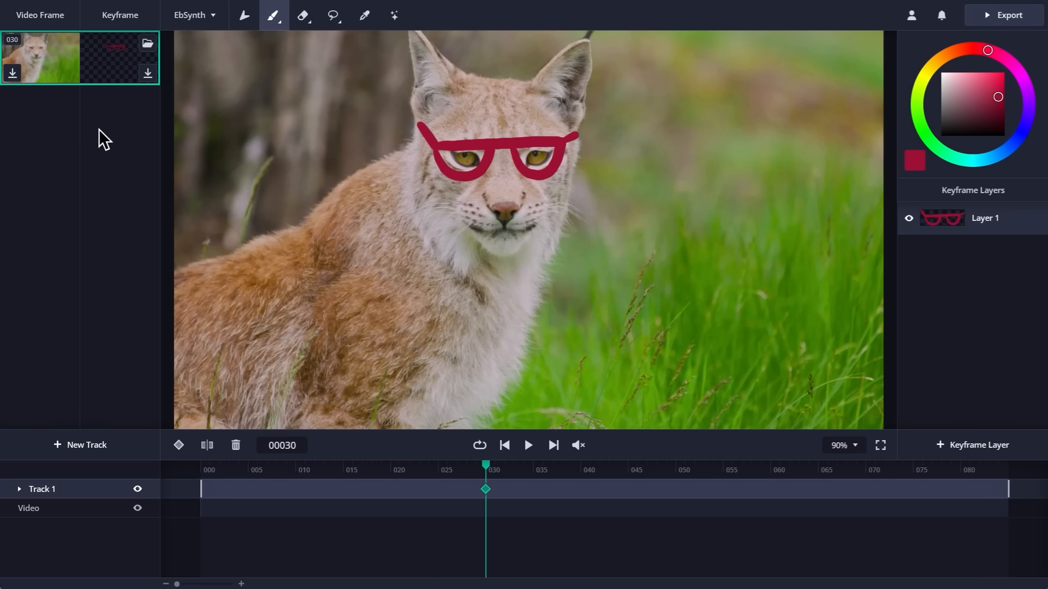
mouse_move(49, 113)
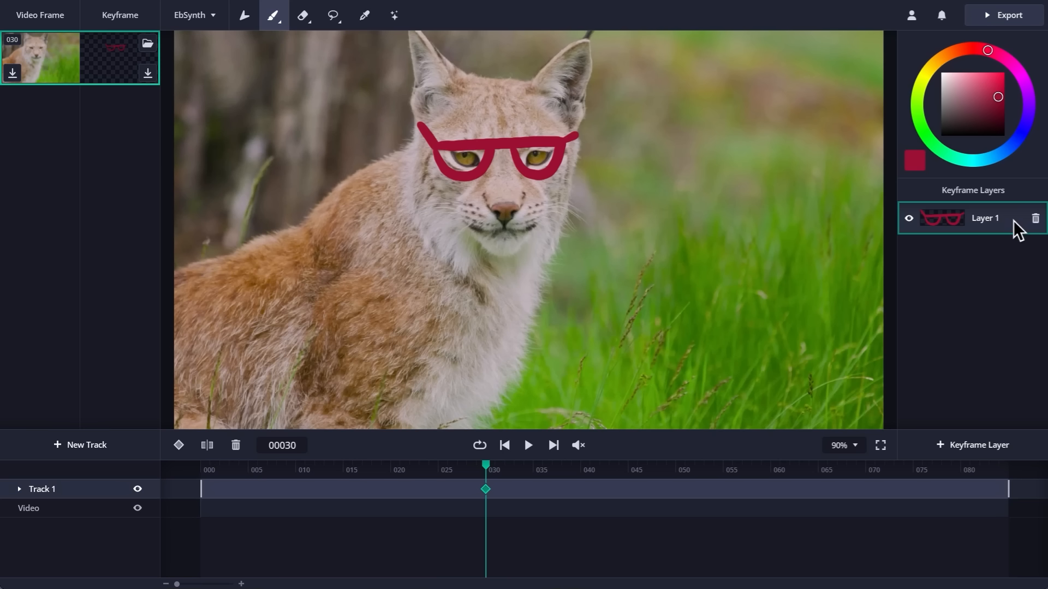
mouse_move(988, 291)
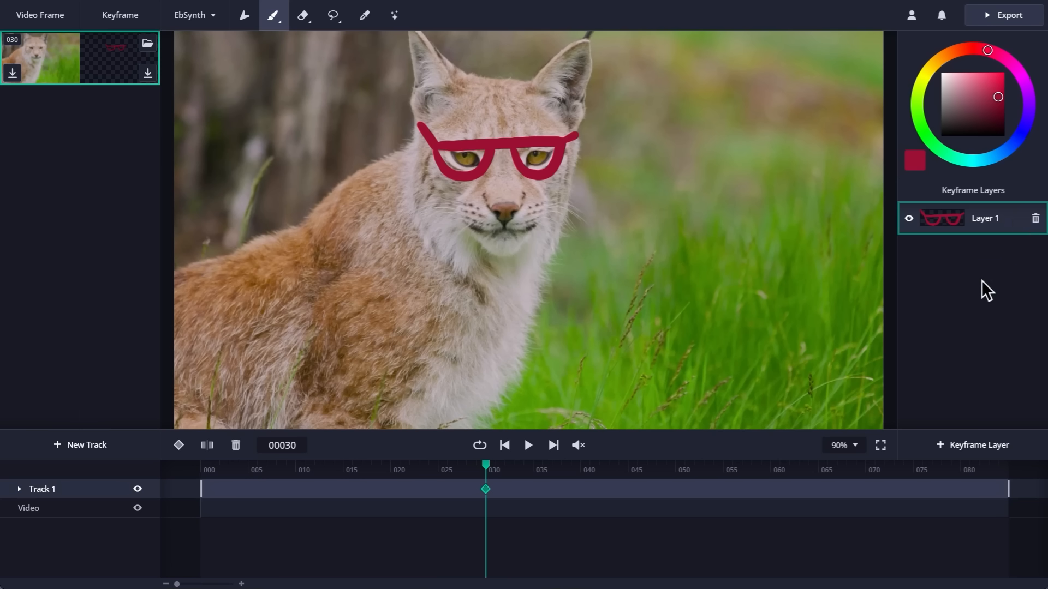
mouse_move(978, 445)
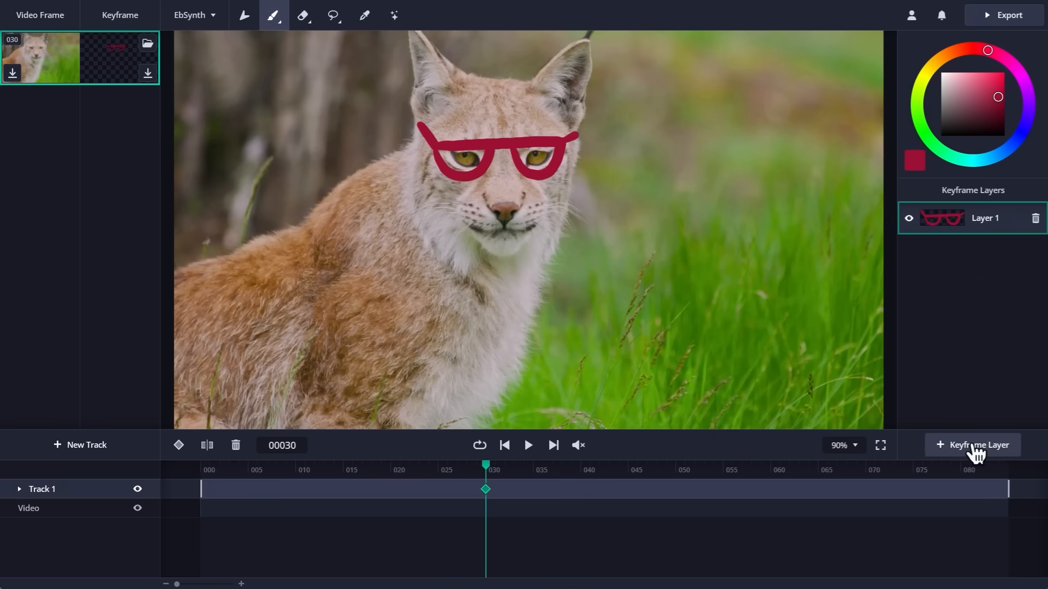
Add Layer 2 with black lenses inside the red glasses and toggle its visibility.
click(972, 445)
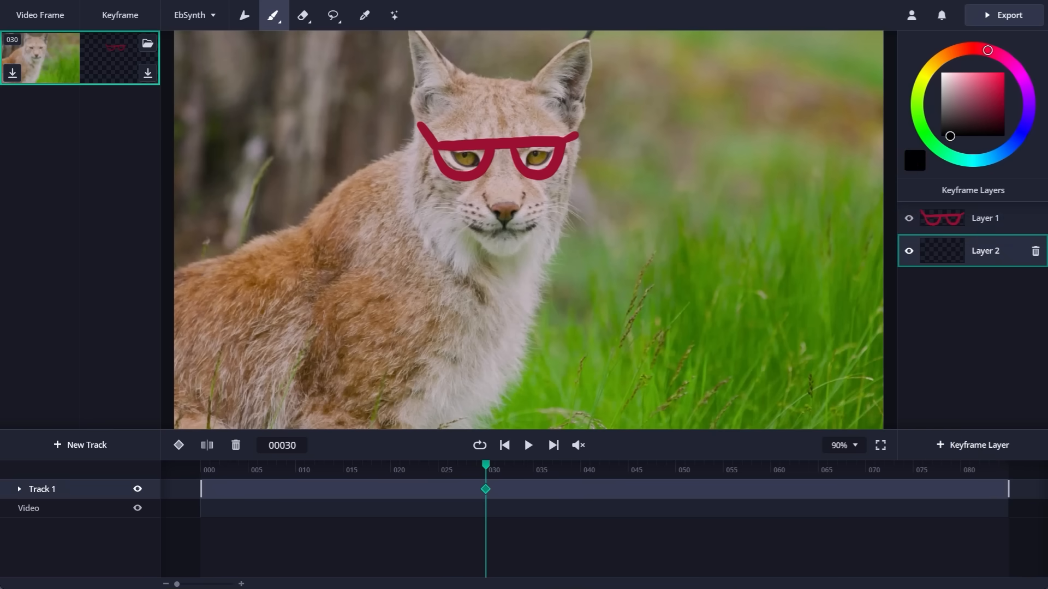
click(455, 164)
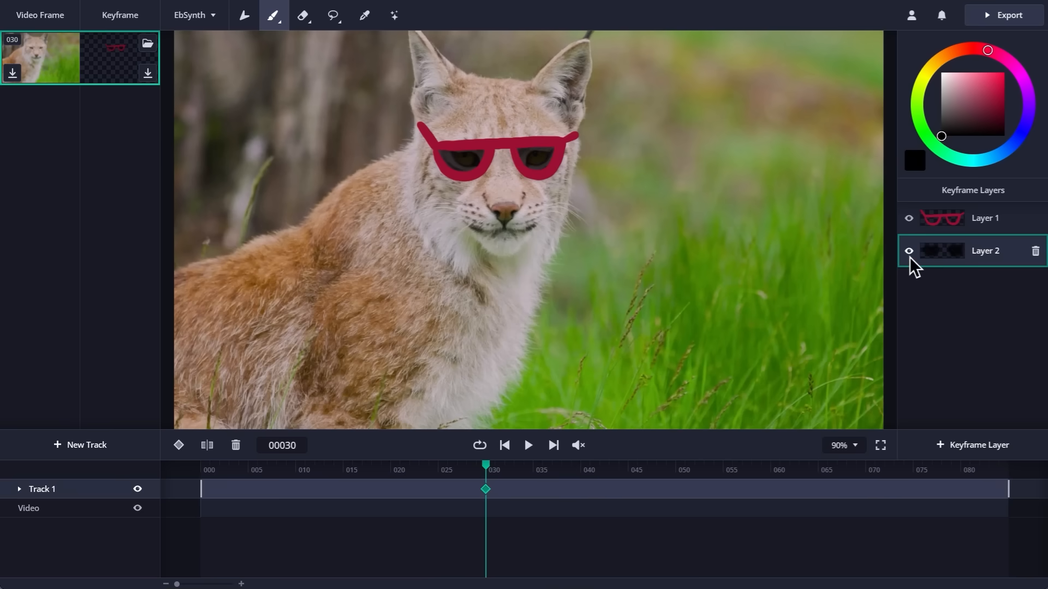
click(527, 445)
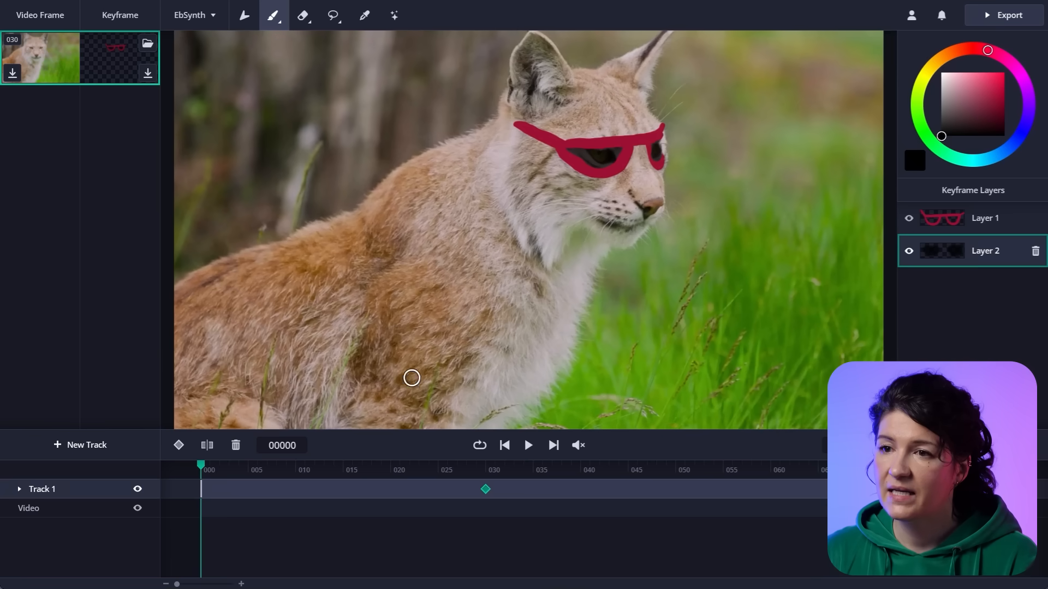
Add a frame-5 keyframe and paint red glasses over the lynx's eyes.
click(429, 470)
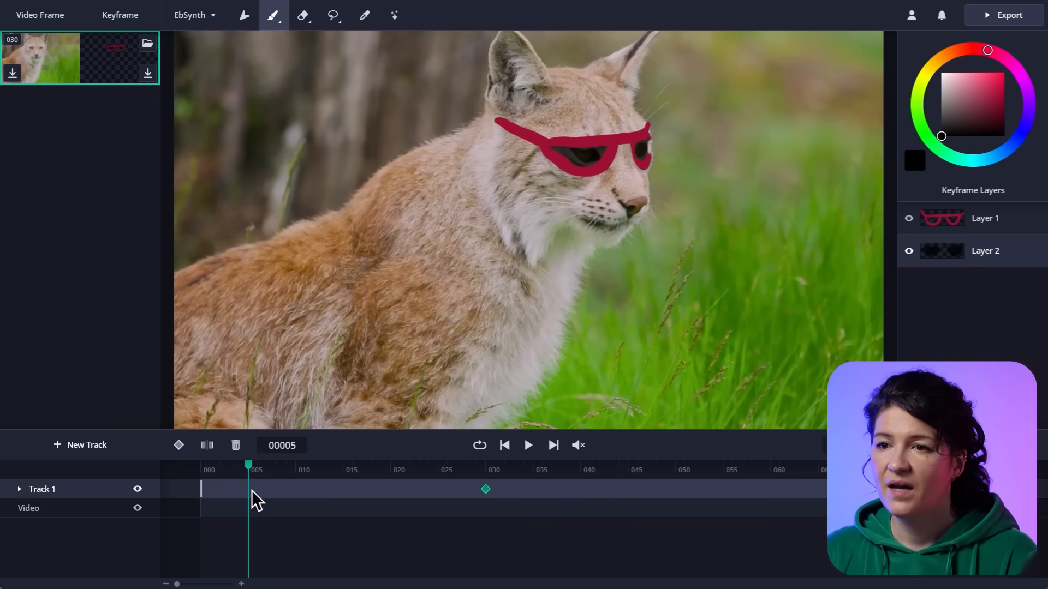
click(179, 445)
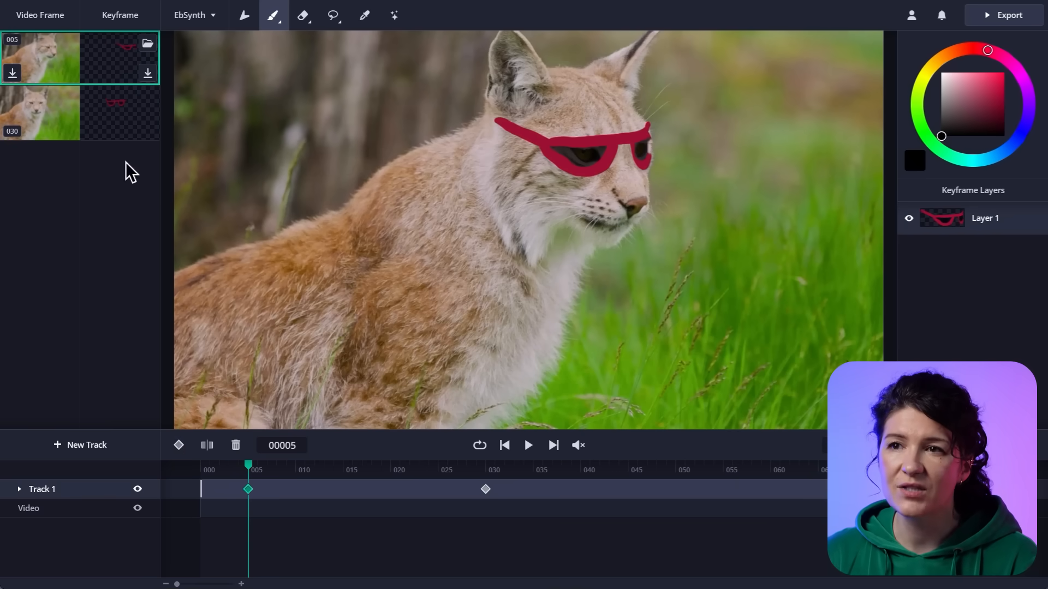
mouse_move(119, 77)
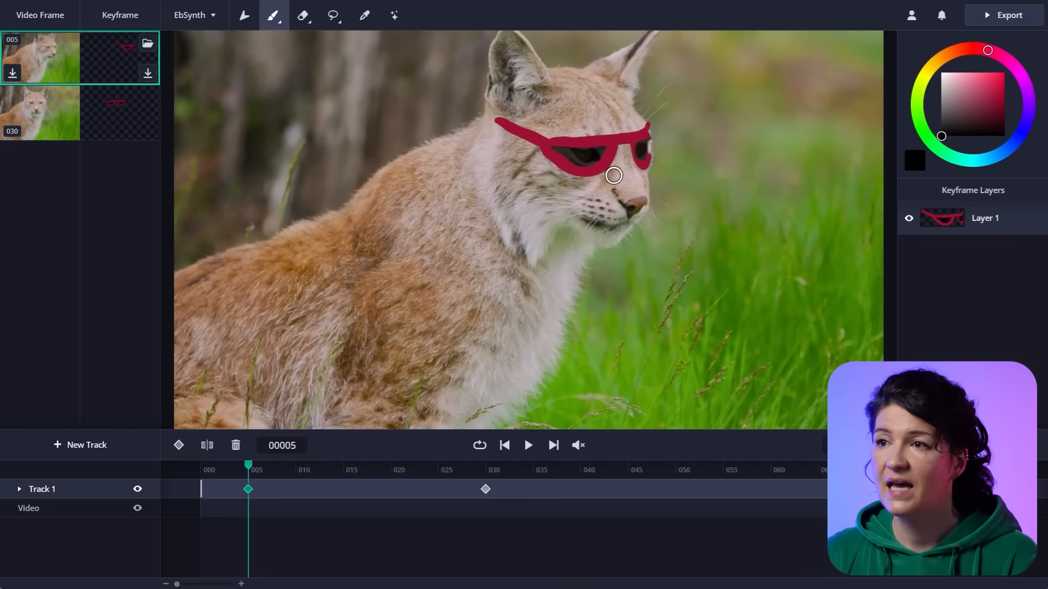
click(908, 217)
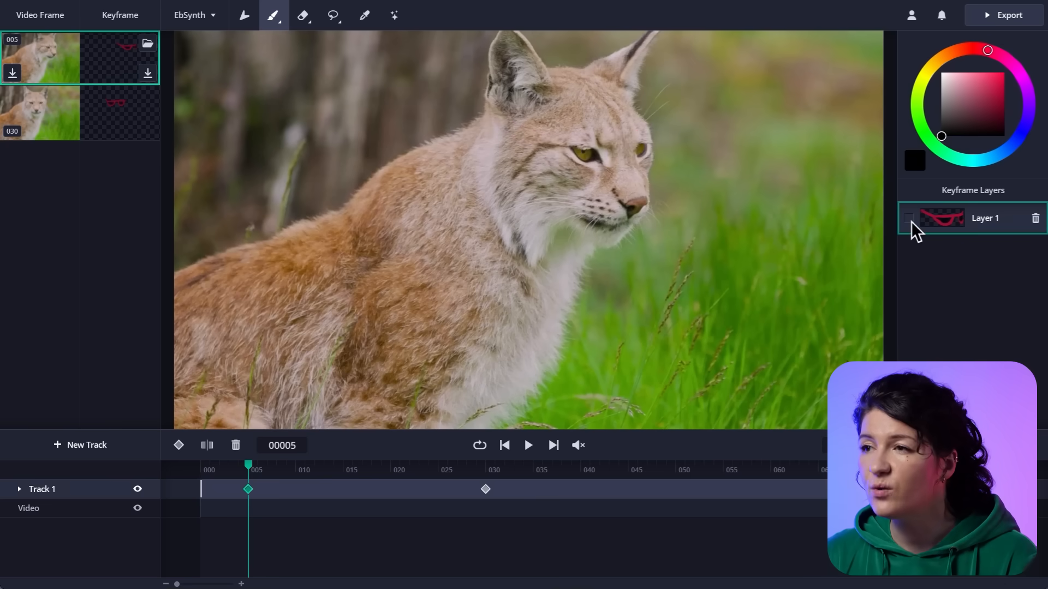
click(908, 218)
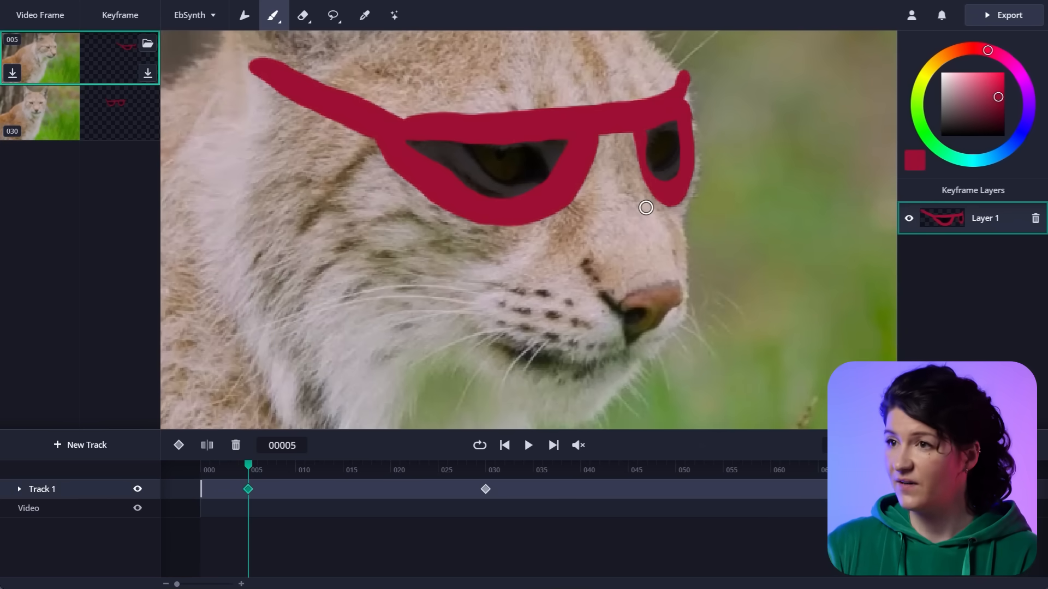
click(527, 445)
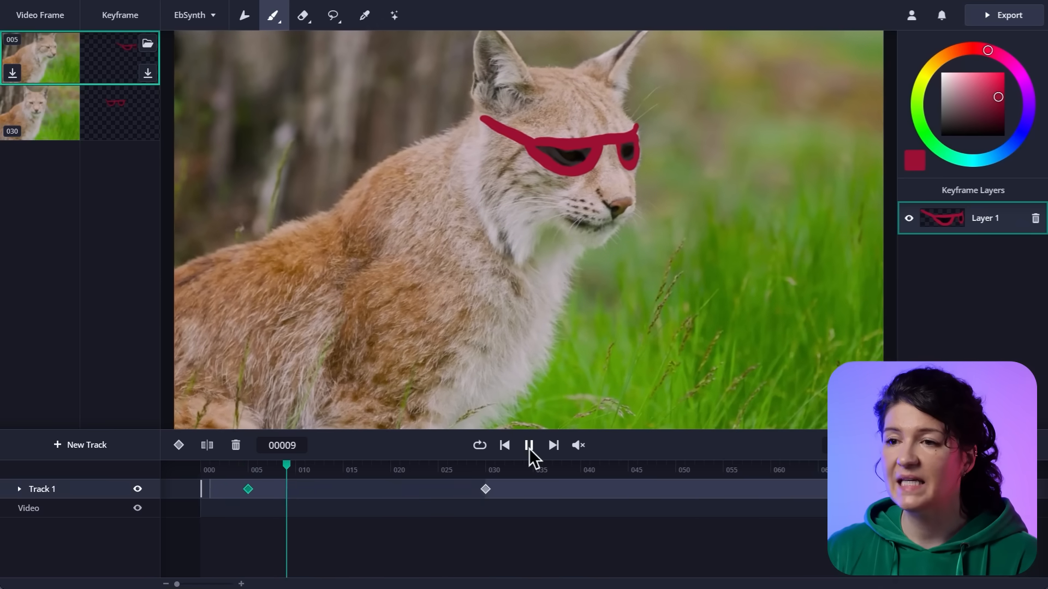
click(527, 445)
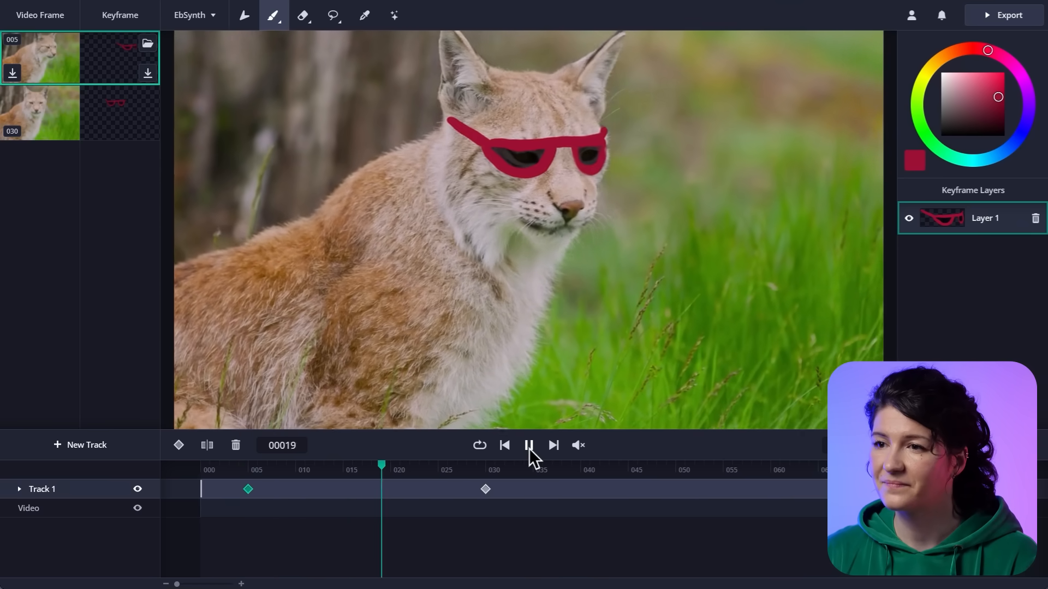
click(527, 445)
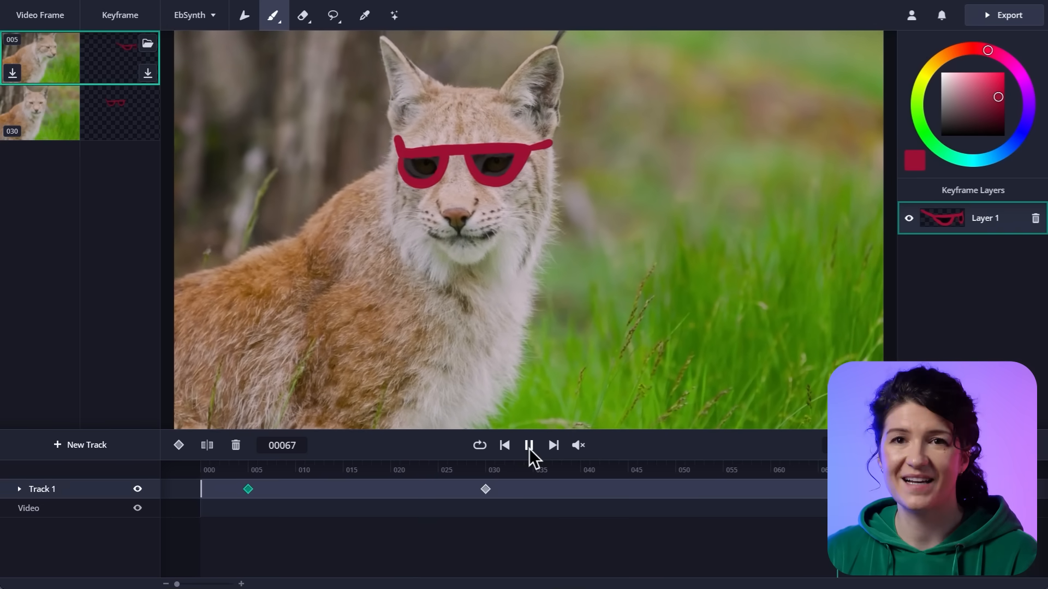
click(527, 445)
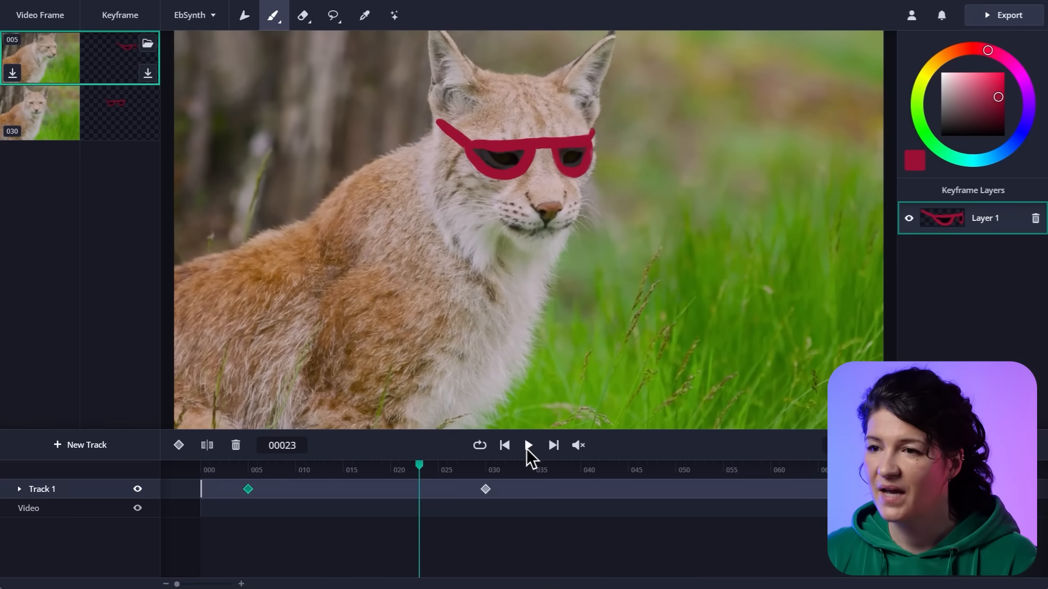
mouse_move(547, 494)
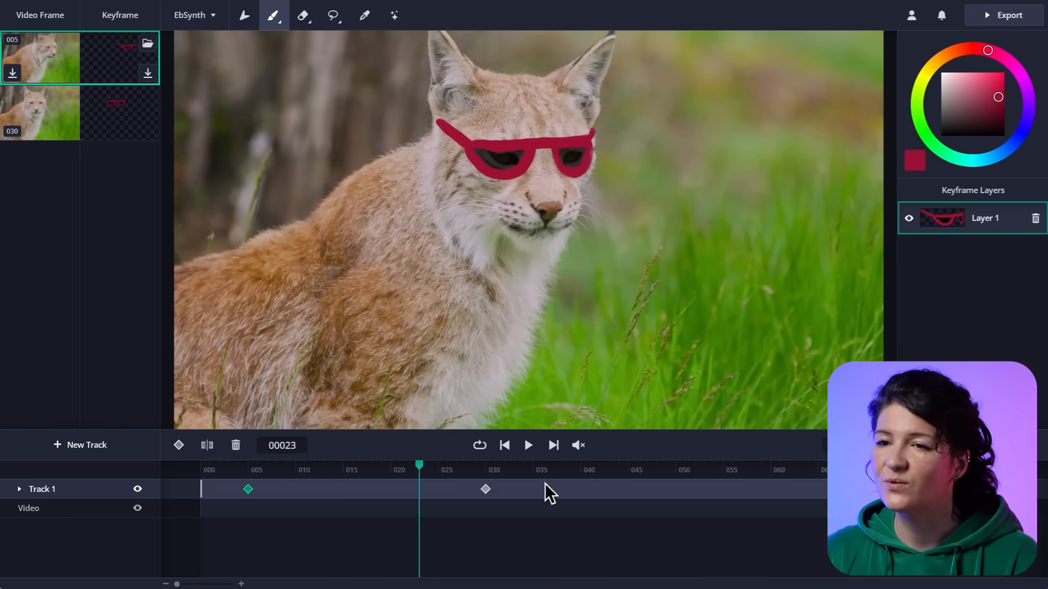
mouse_move(281, 548)
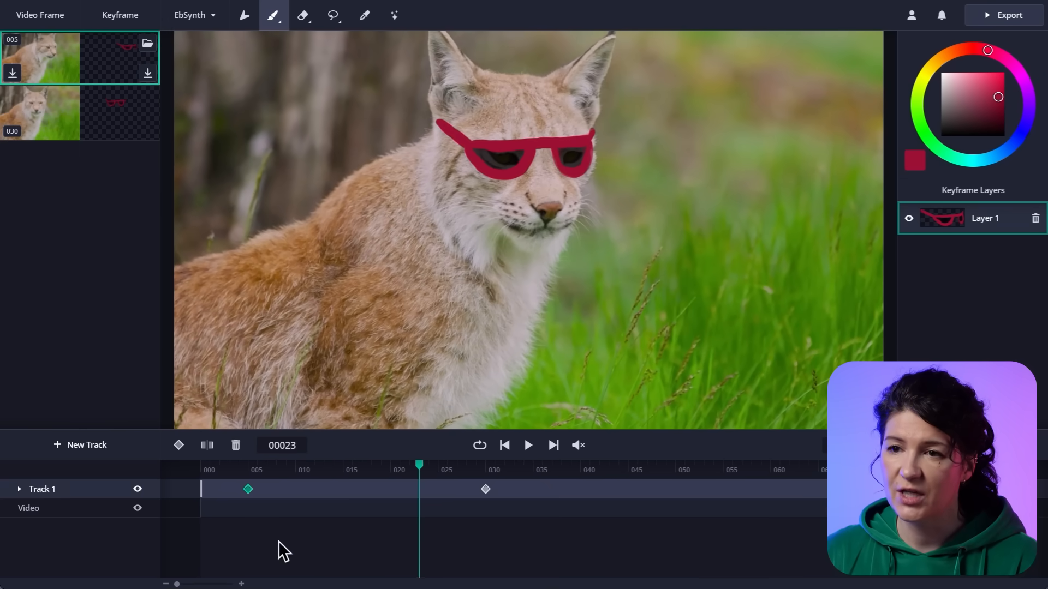
Add a track with the silver_chain image at frame 23, erase hidden parts, and preview.
click(81, 446)
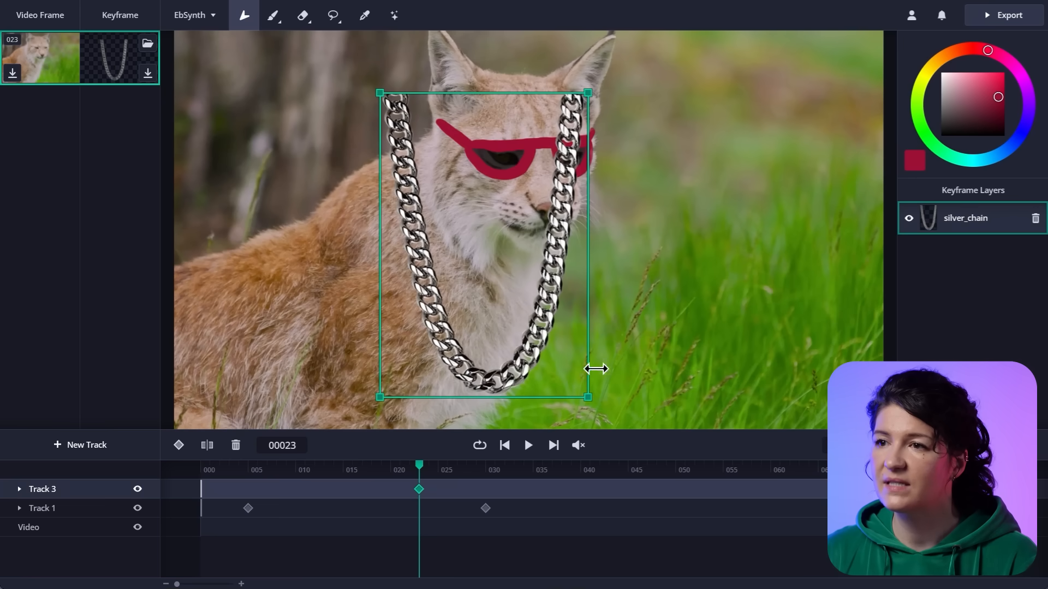
click(303, 15)
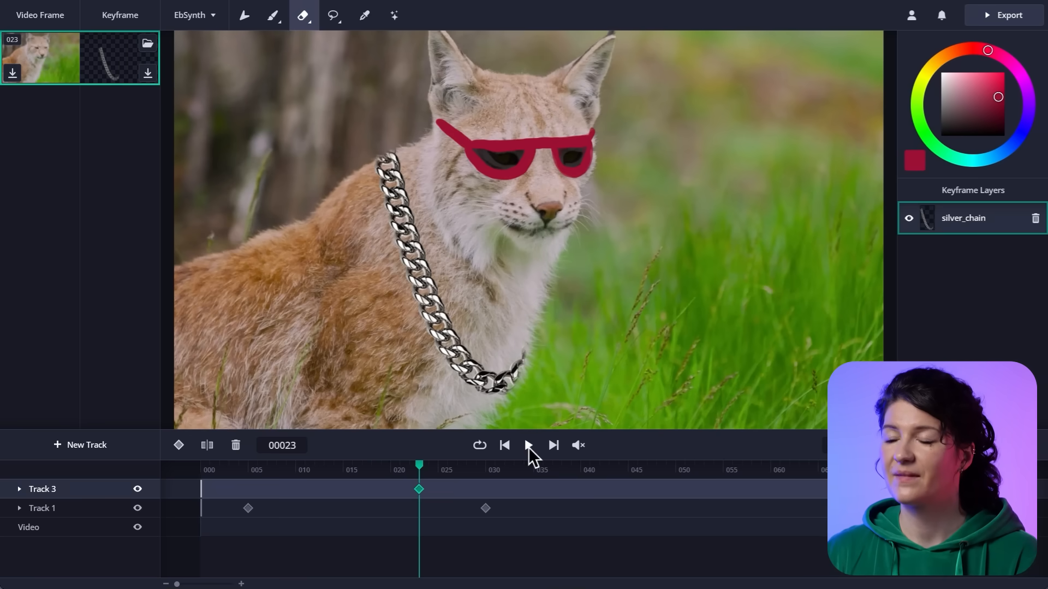
click(527, 445)
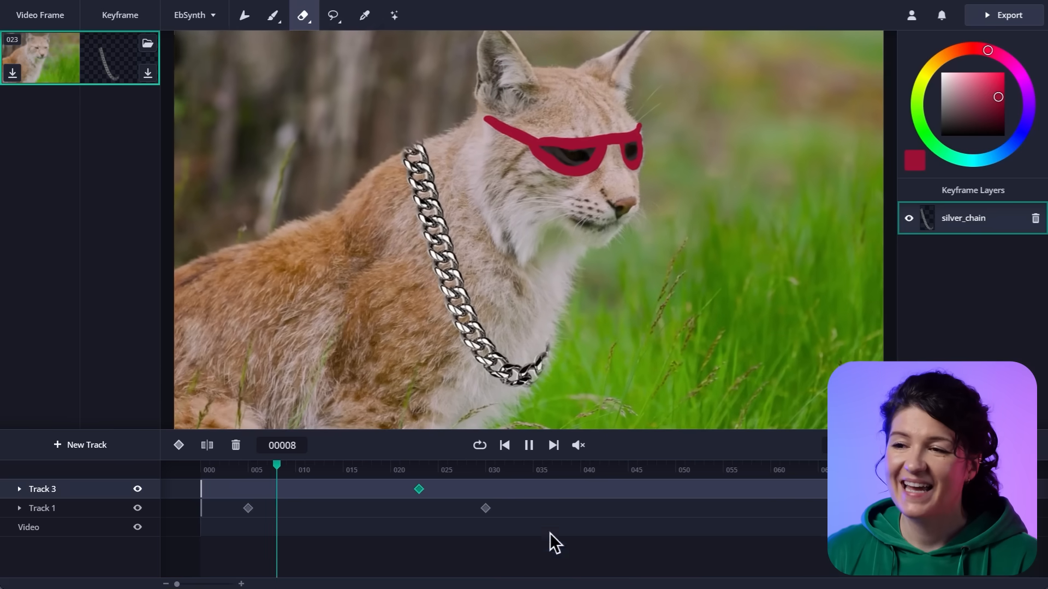
click(528, 446)
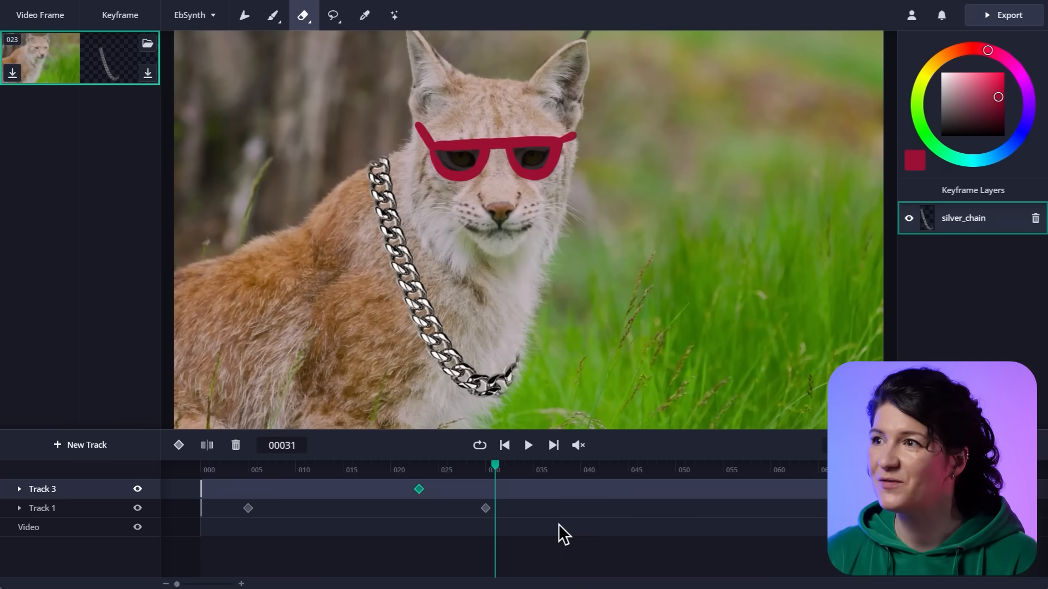
Create a new project from the bearded man sample video and preview it.
click(194, 15)
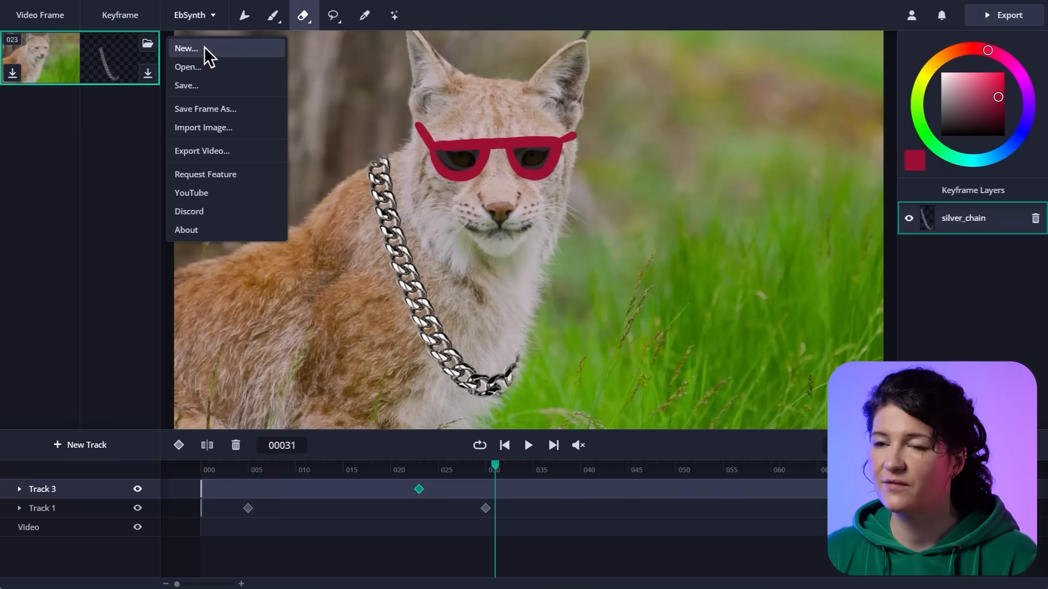
click(186, 48)
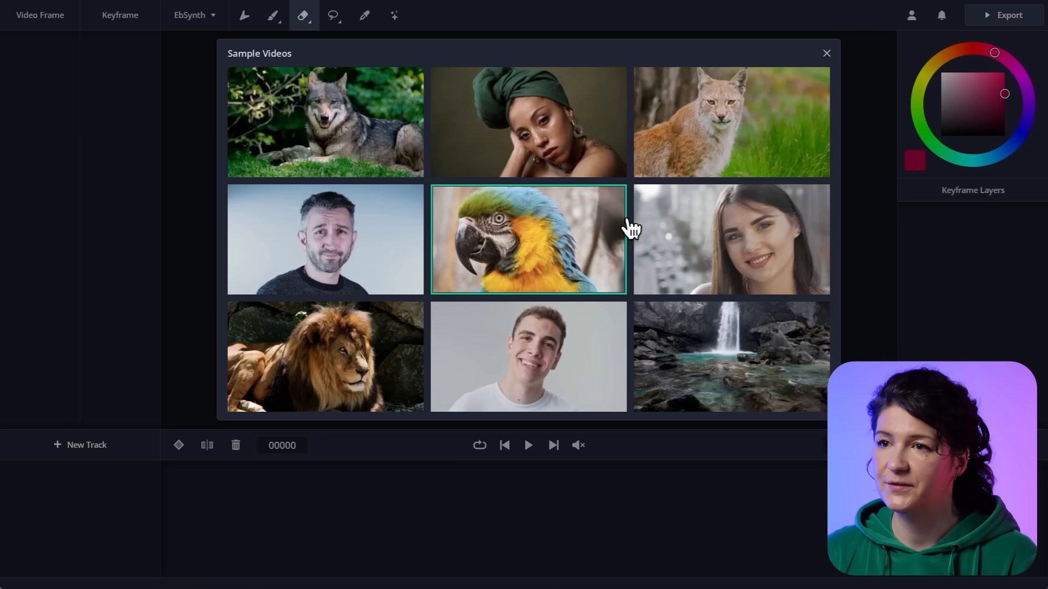
click(326, 239)
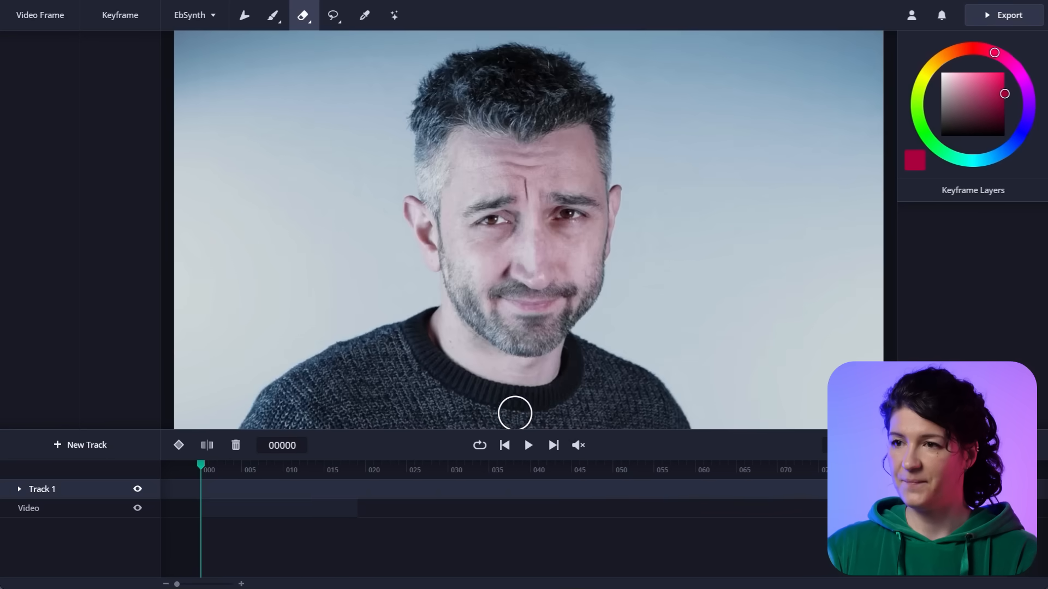
click(528, 445)
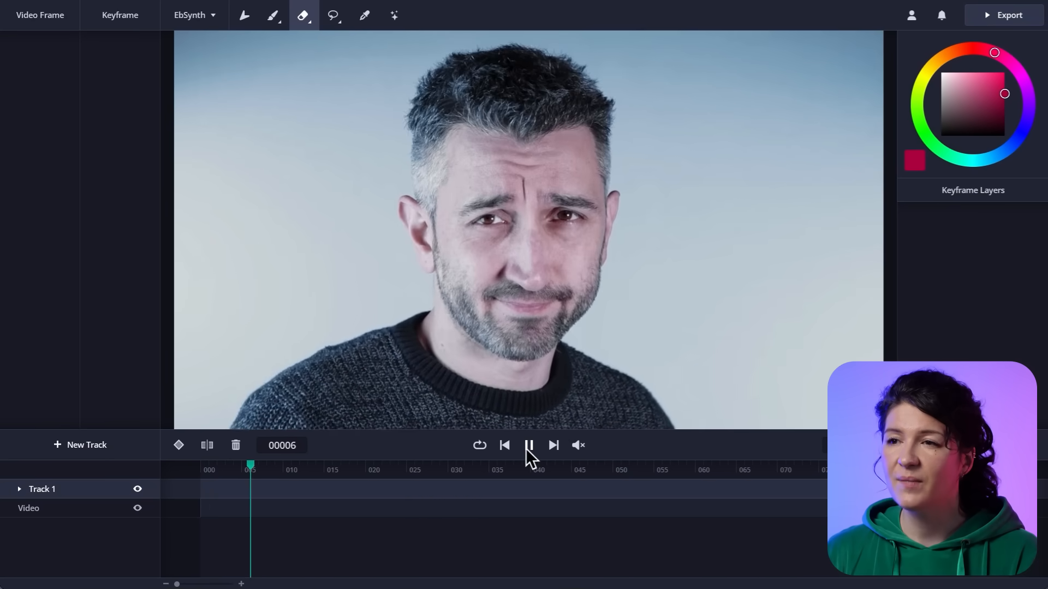
click(527, 445)
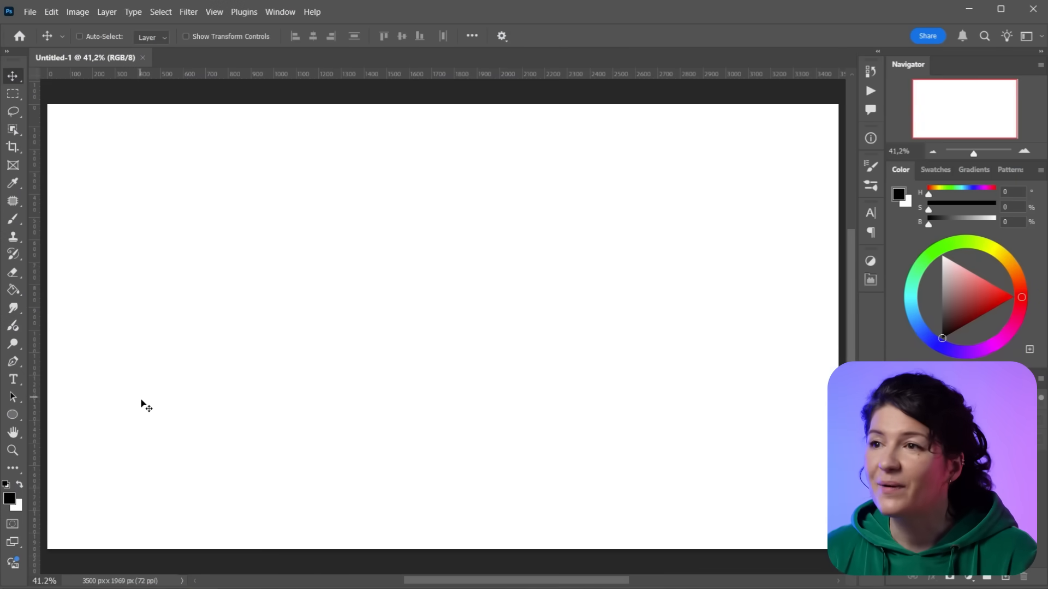
mouse_move(511, 398)
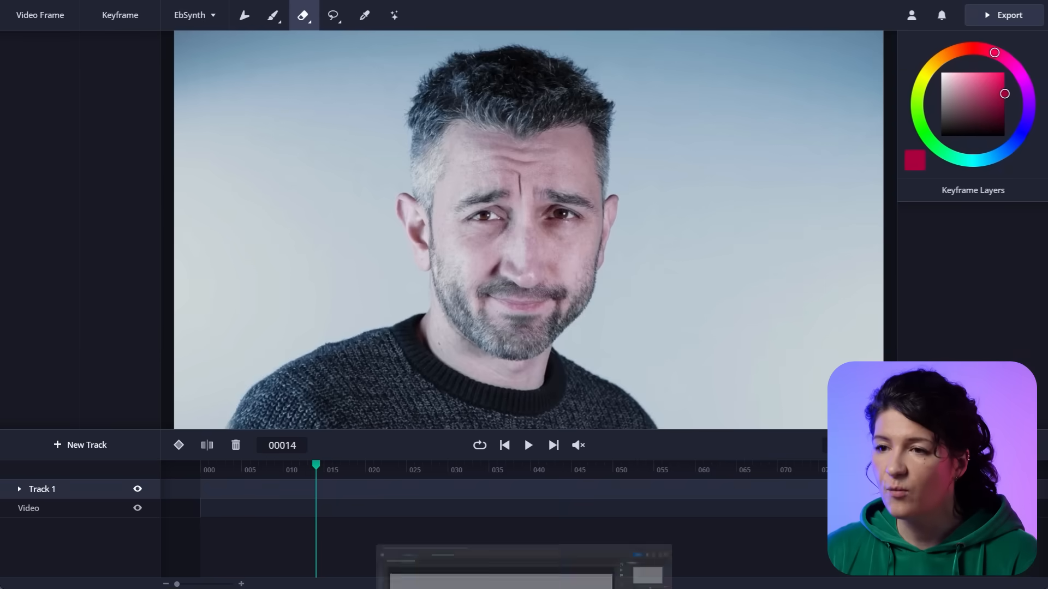
Add a keyframe at frame 47 and download that frame as an image.
click(381, 470)
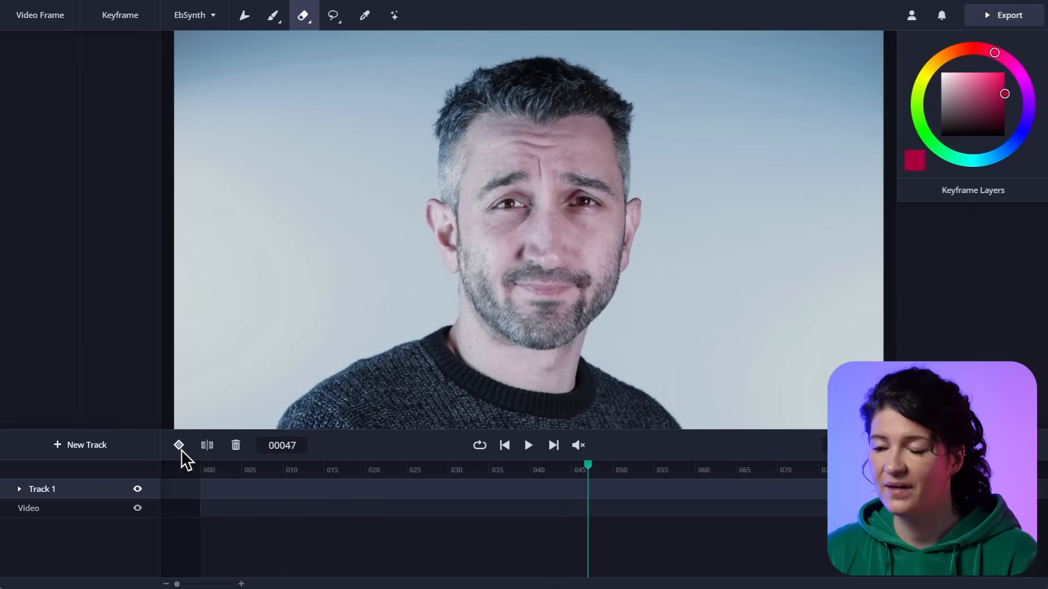
click(179, 445)
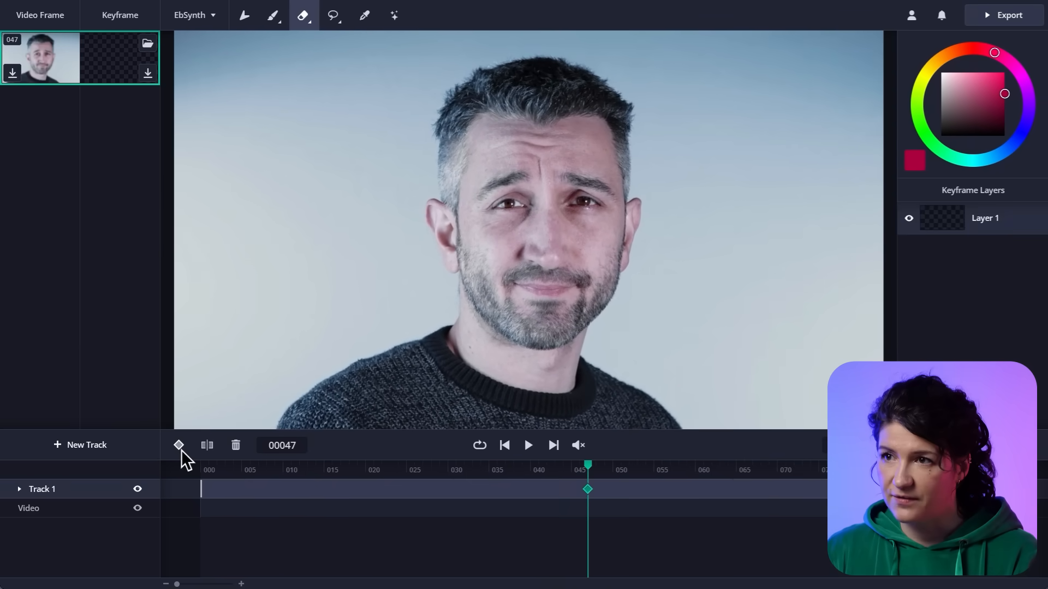
mouse_move(64, 254)
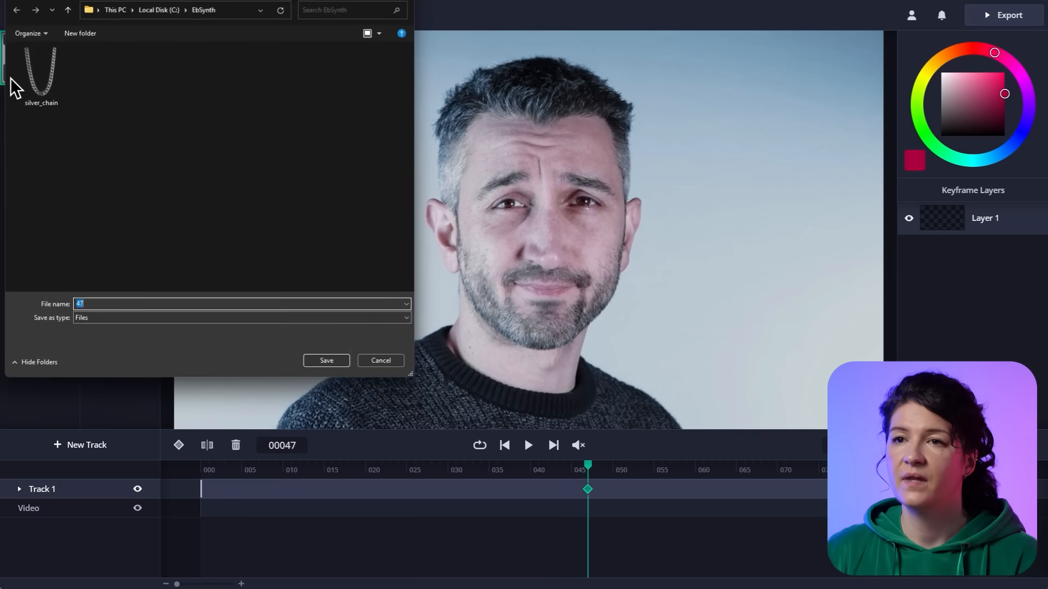
click(327, 360)
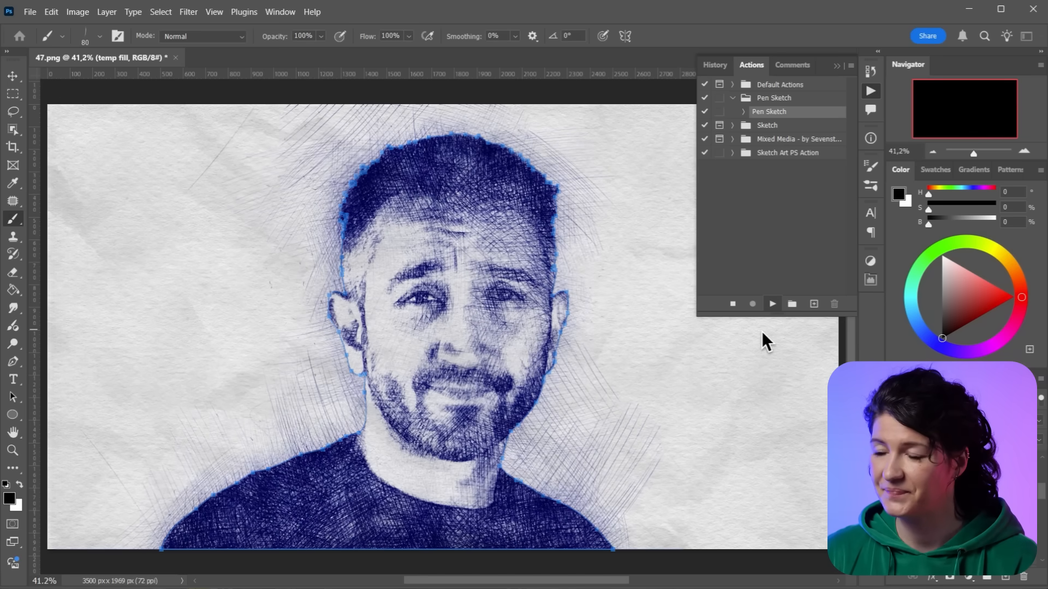
Apply the Pen Sketch action to 47.png and save it as a PNG copy.
click(12, 76)
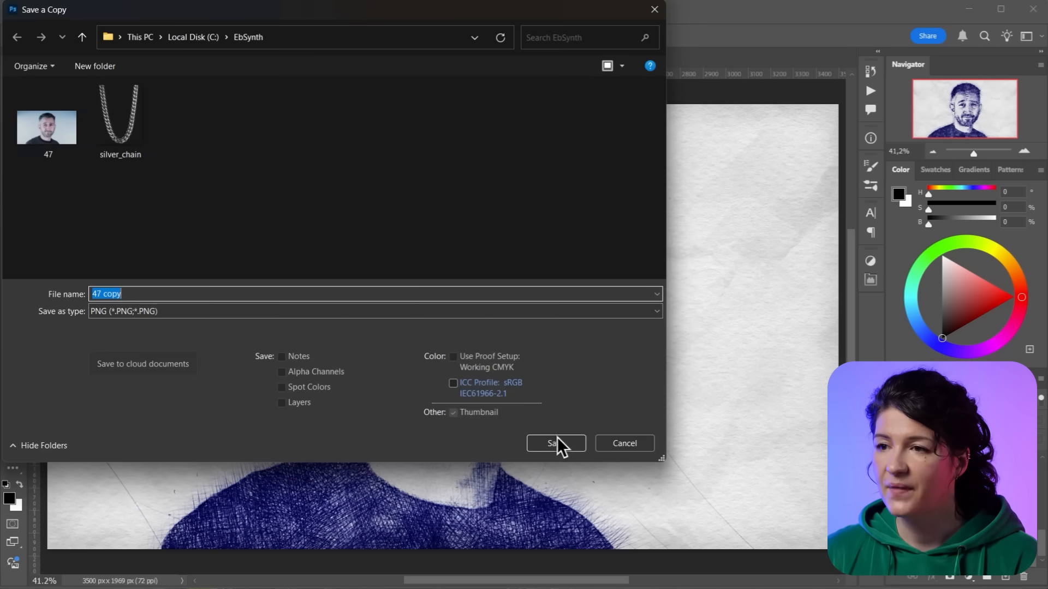
click(555, 443)
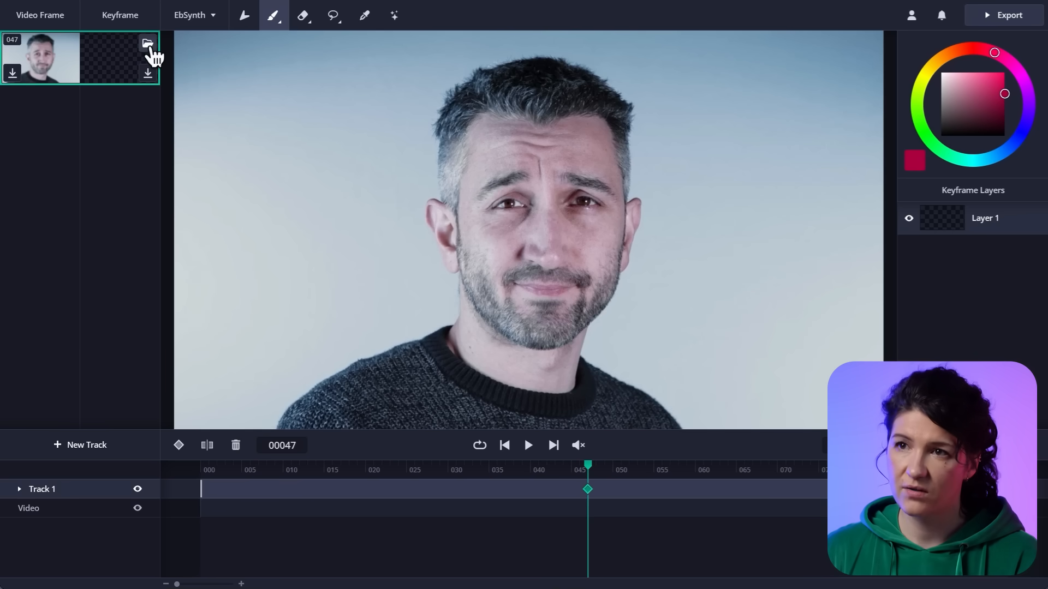
Load the '47 copy' sketch into the frame-47 keyframe and preview playback.
click(147, 44)
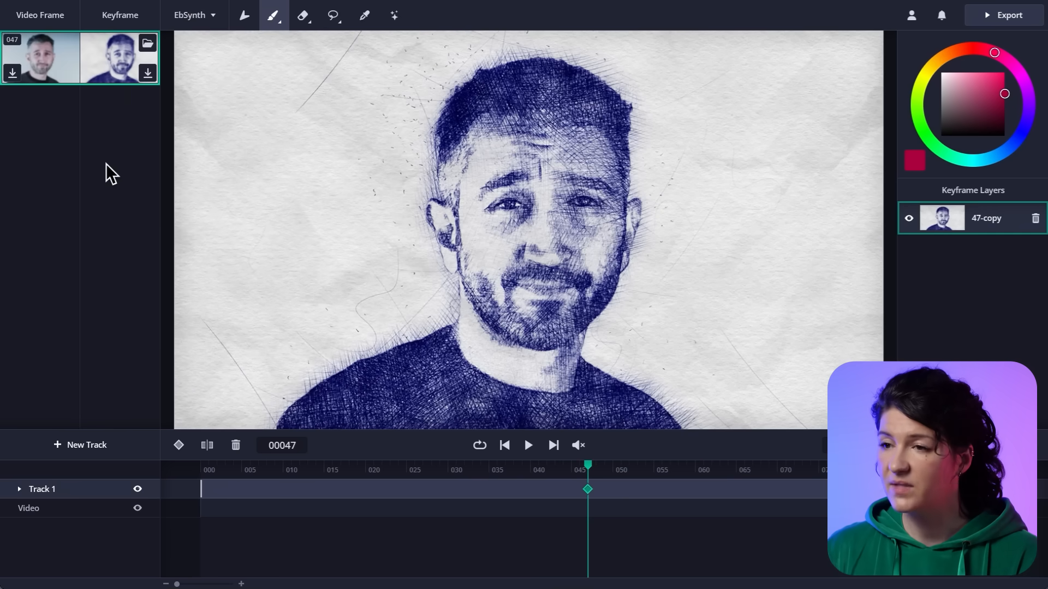
click(528, 445)
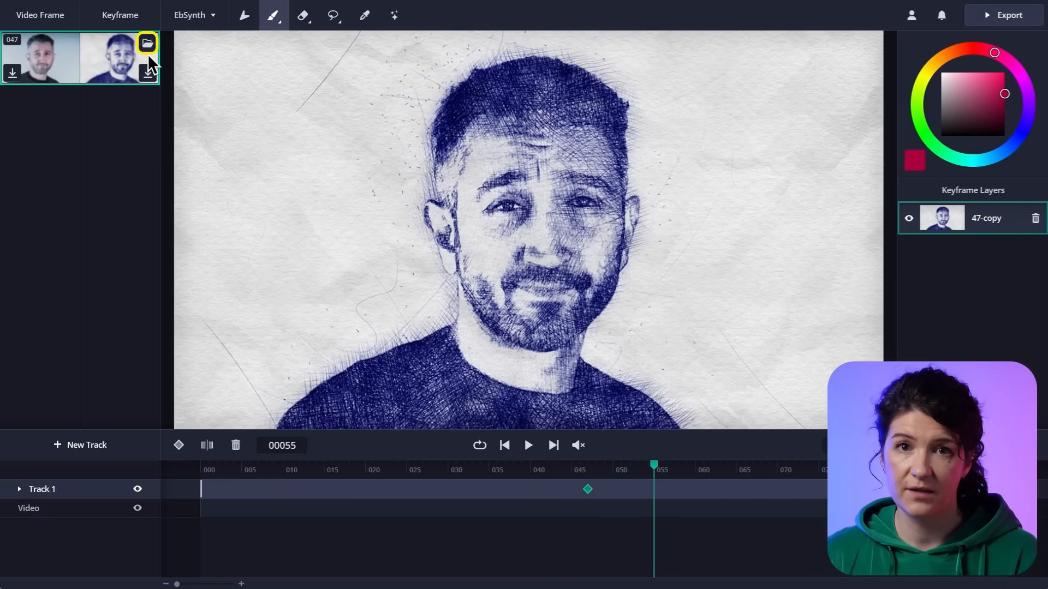
mouse_move(159, 215)
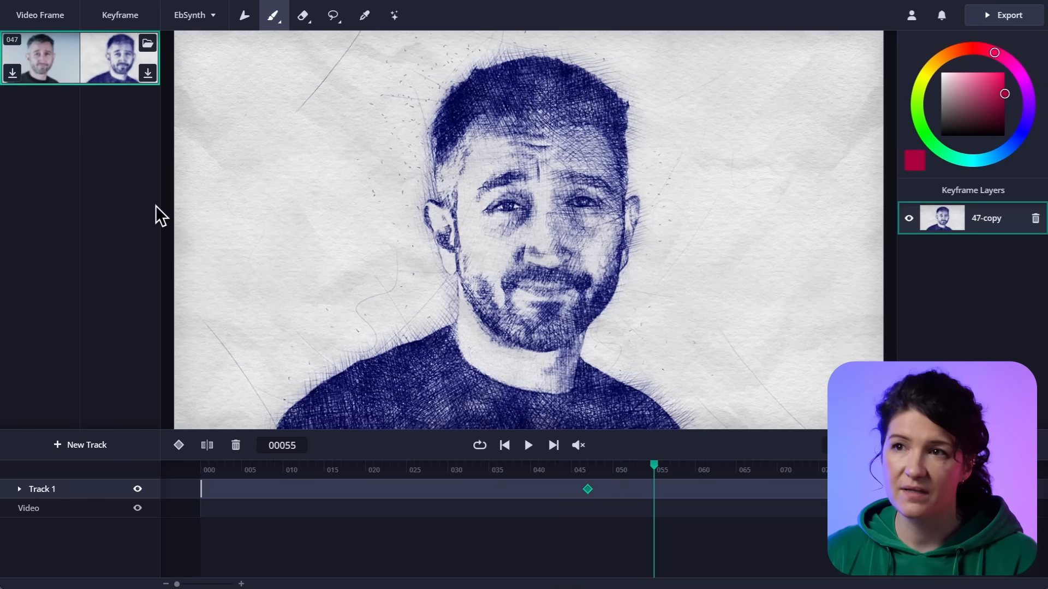
mouse_move(209, 30)
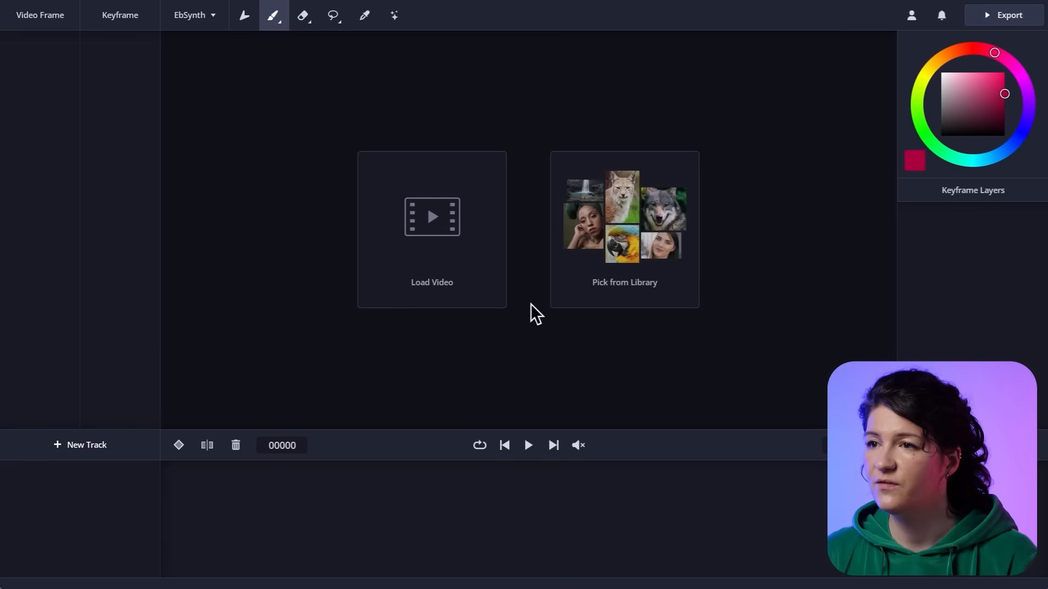
Load the lion clip from the sample library, play it, and pause at frame 29.
click(623, 229)
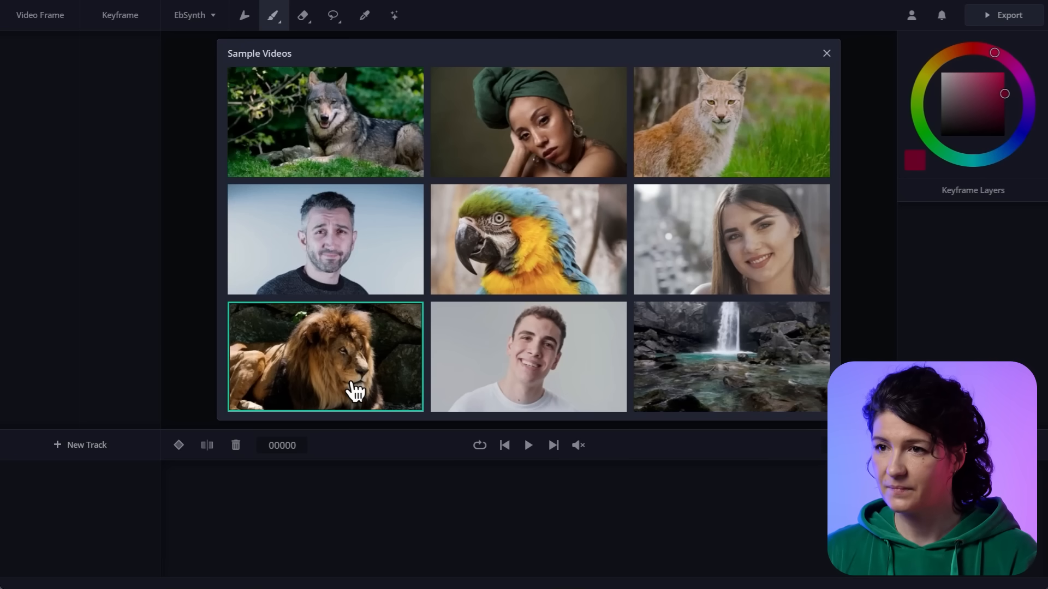
click(325, 356)
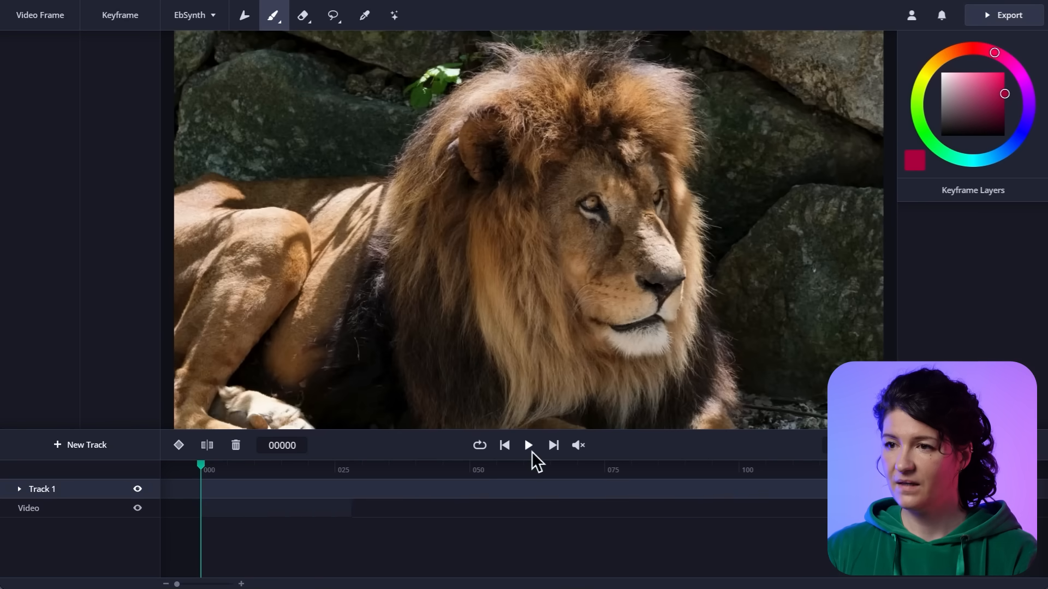
click(527, 445)
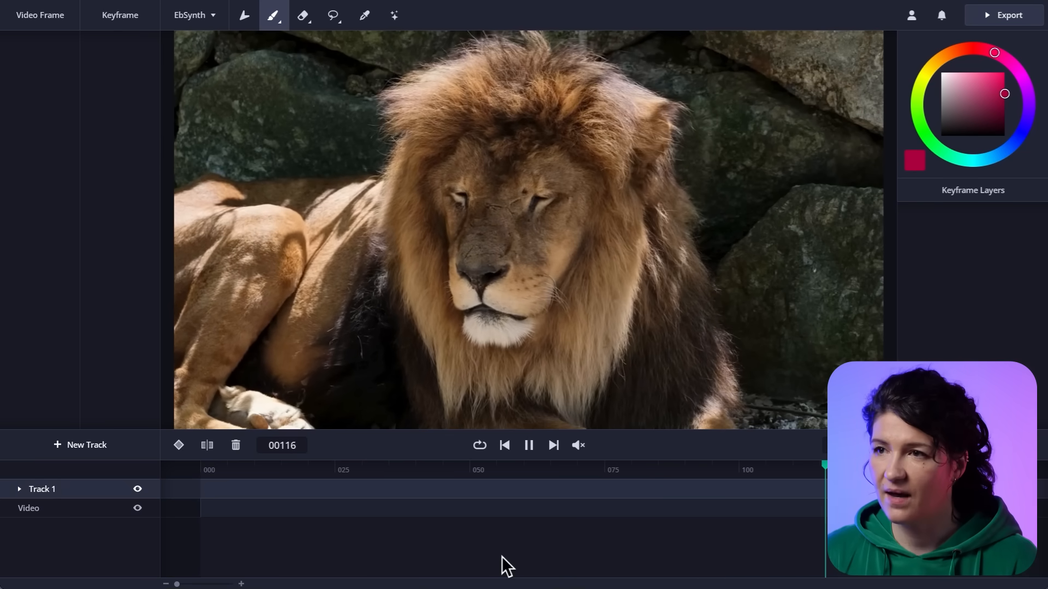
click(528, 445)
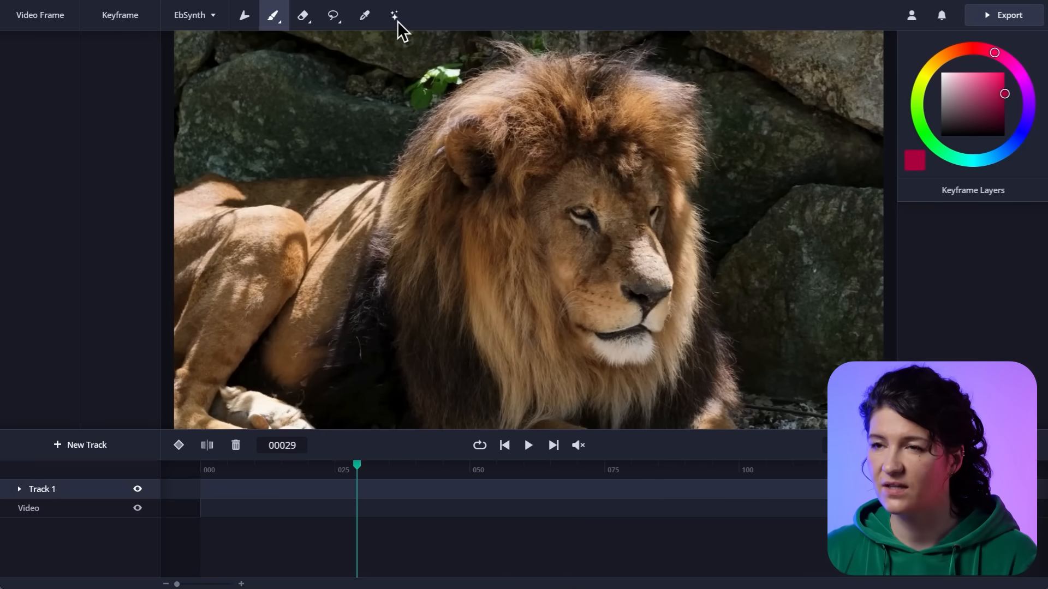
Generate a frame-36 keyframe from the prompt 'A beautiful painting of a sleepy lion, …brushstrokes, artwork'.
click(394, 15)
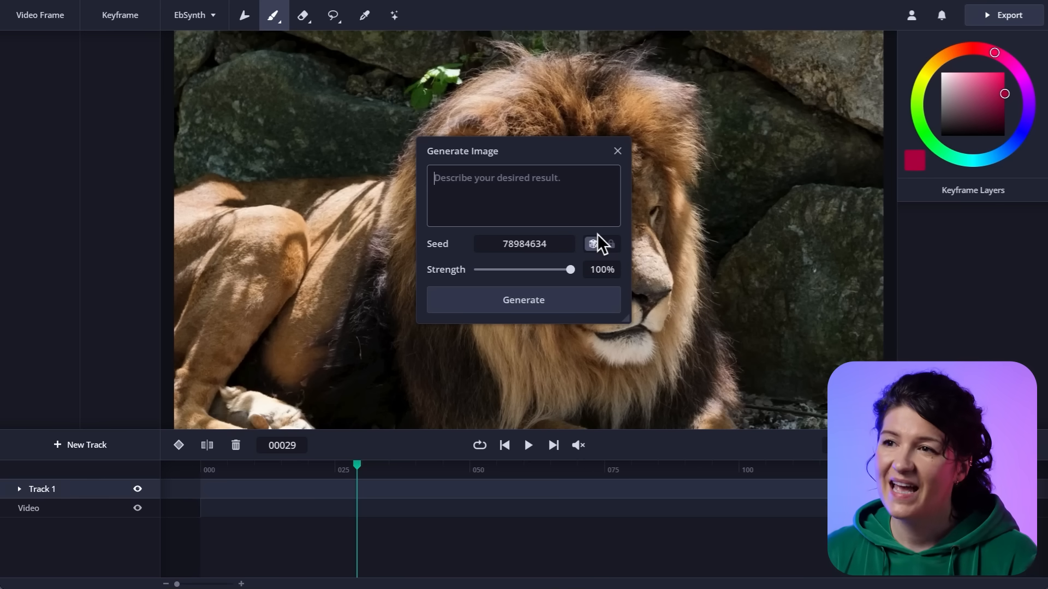
mouse_move(579, 163)
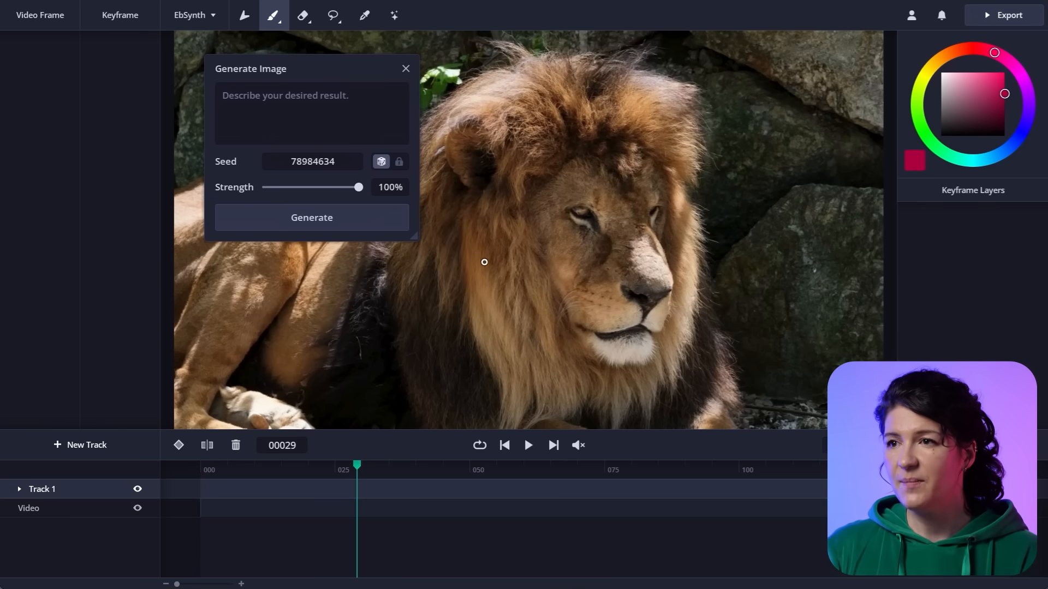
mouse_move(550, 280)
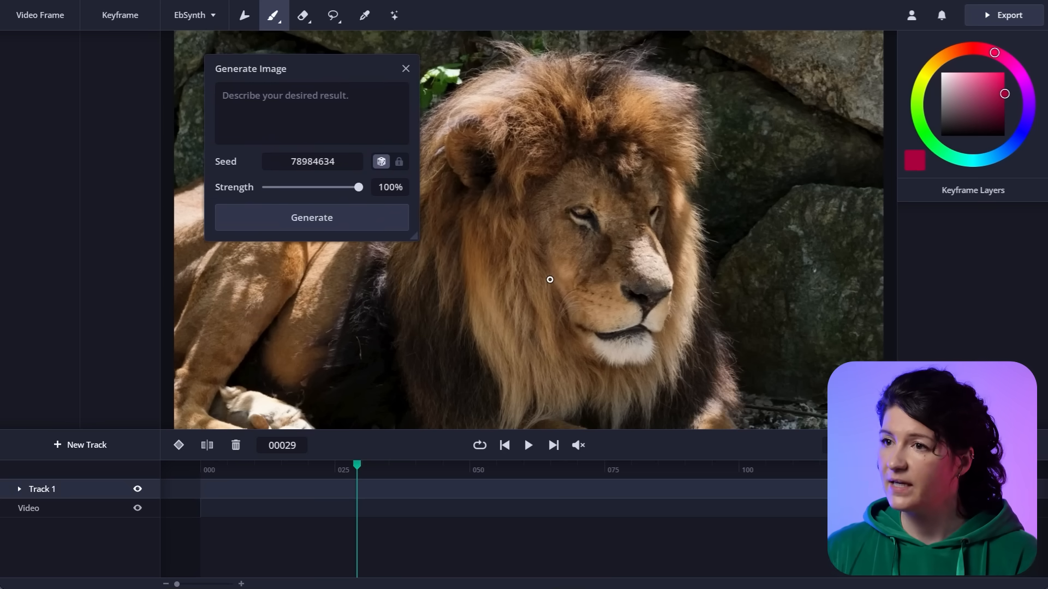
click(496, 466)
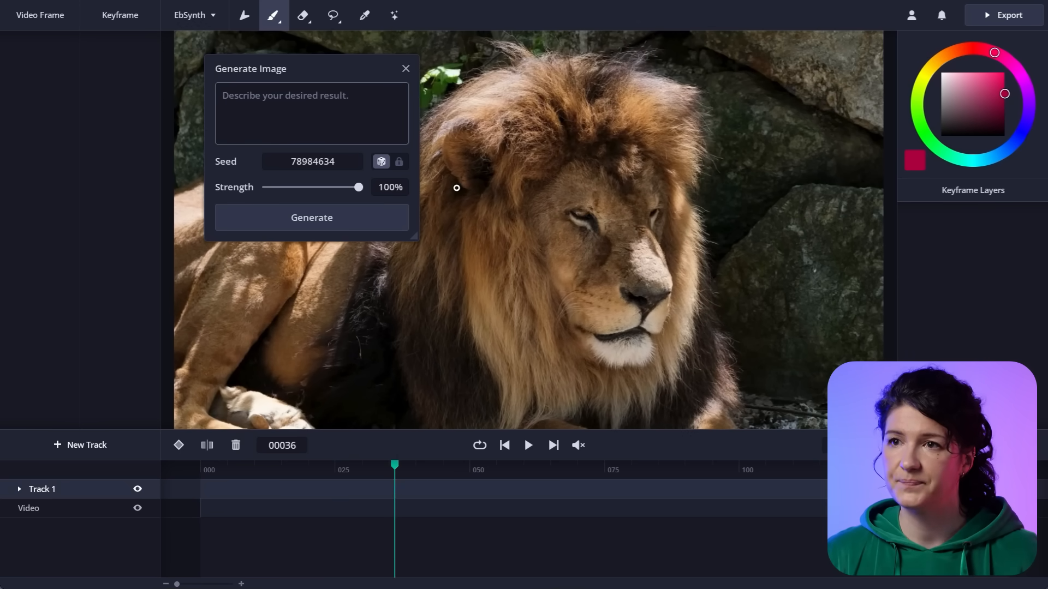
text(A beautiful)
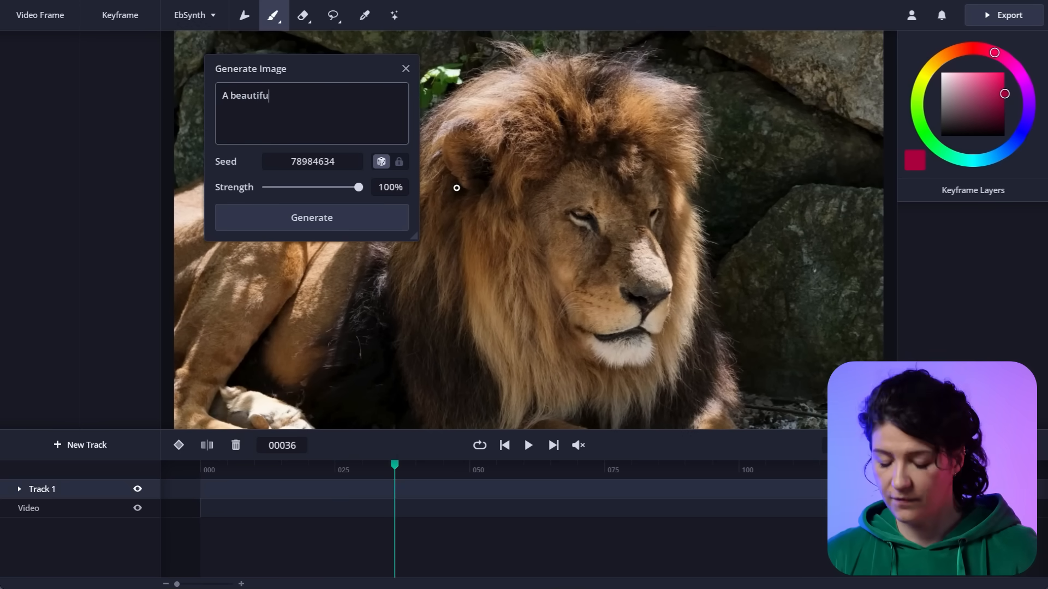
text(painting of a s)
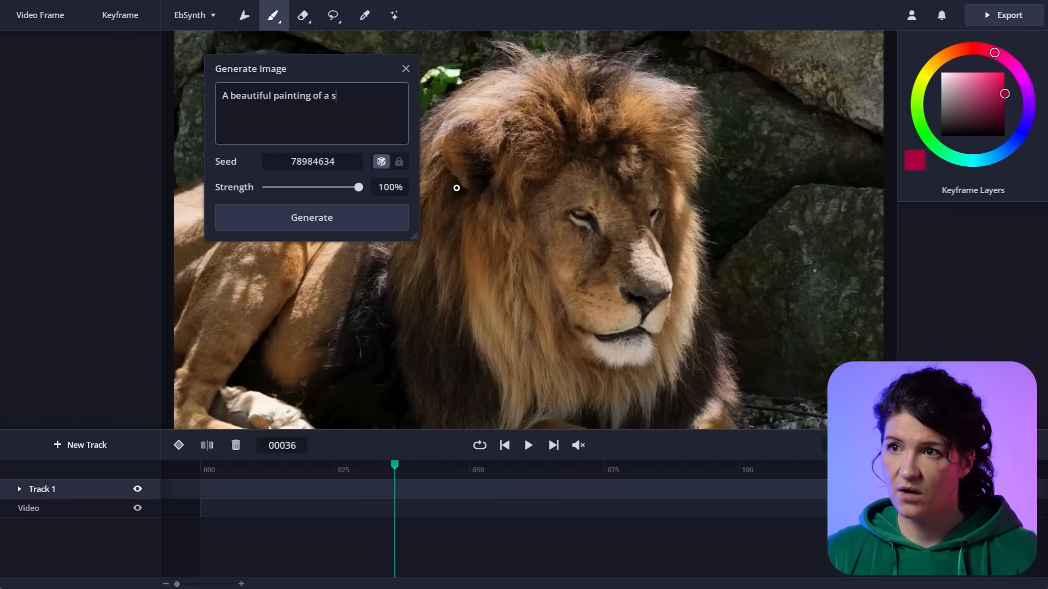
text(leepy lion, expressive brus)
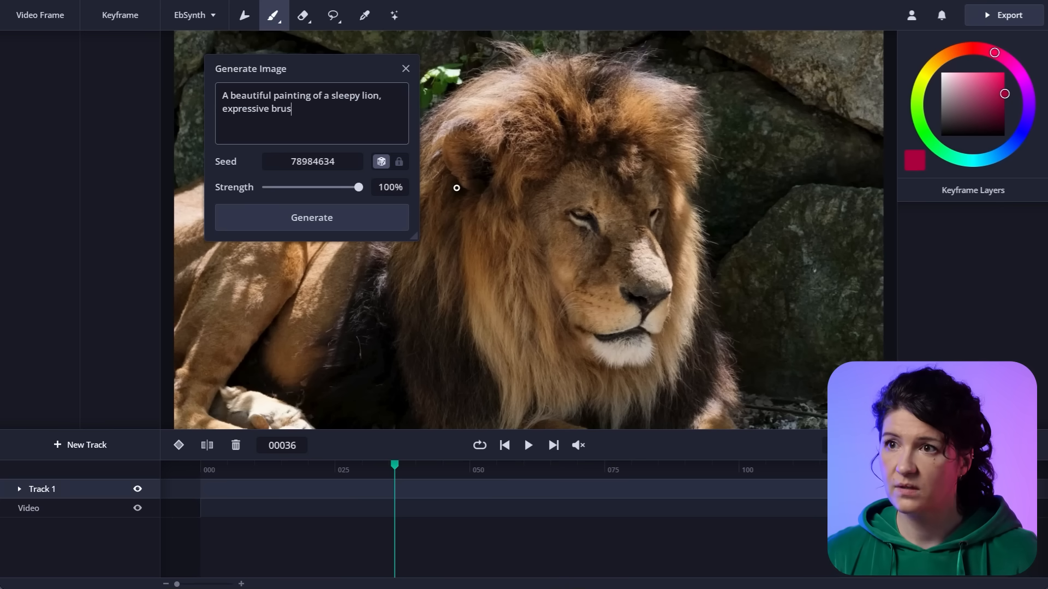
text(hstrokes, artwork)
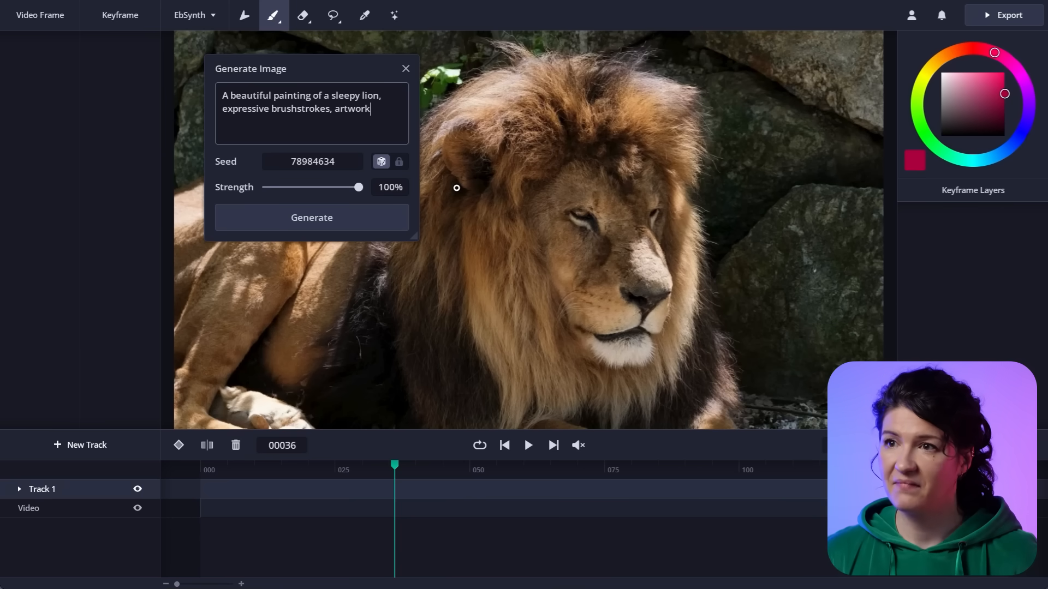
click(312, 218)
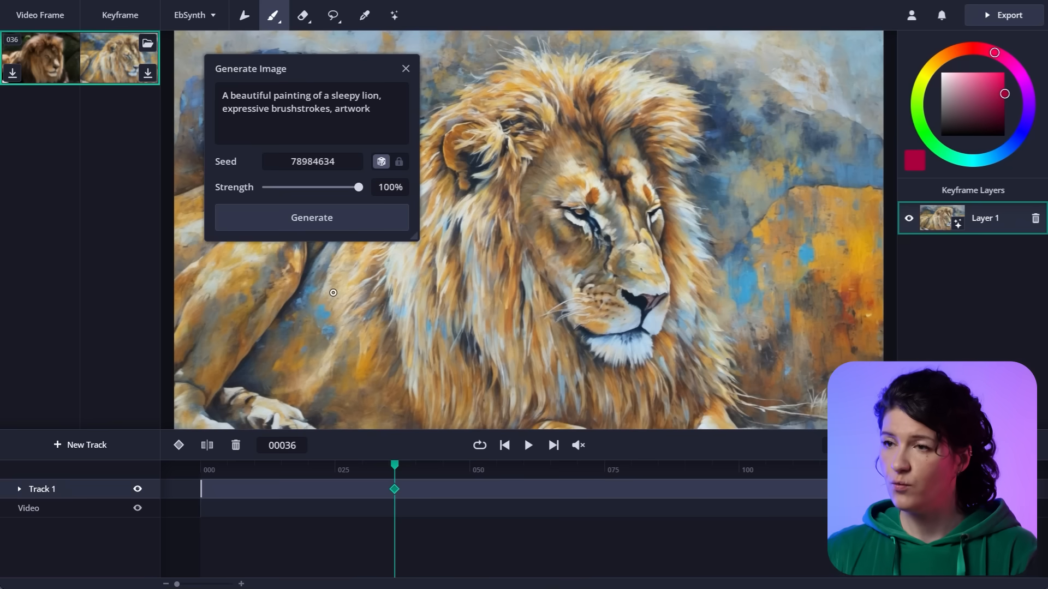
click(405, 69)
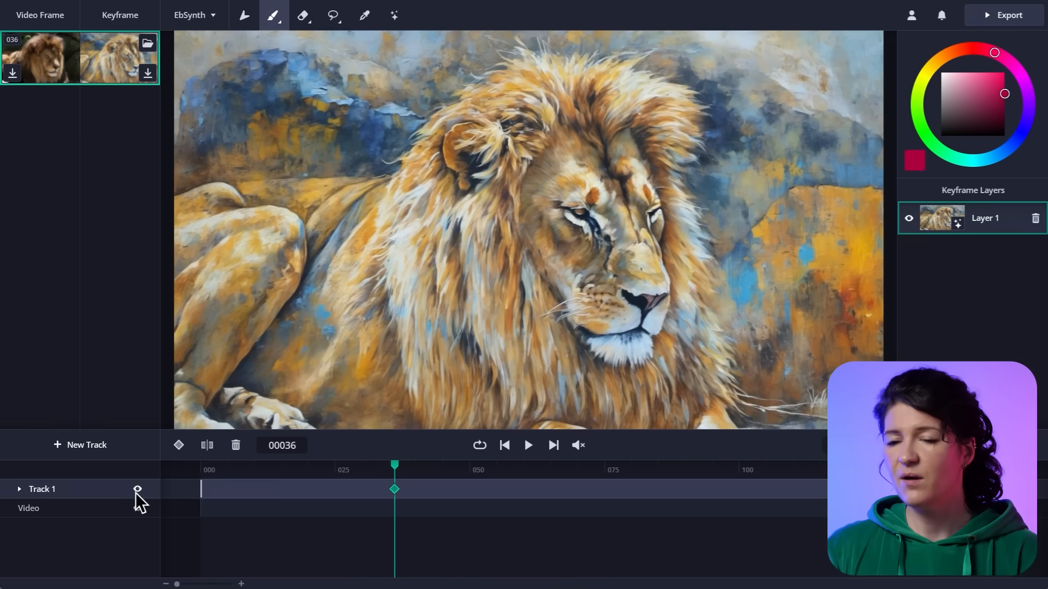
Preview the painted lion animation across the whole clip, stopping back on frame 36.
click(527, 445)
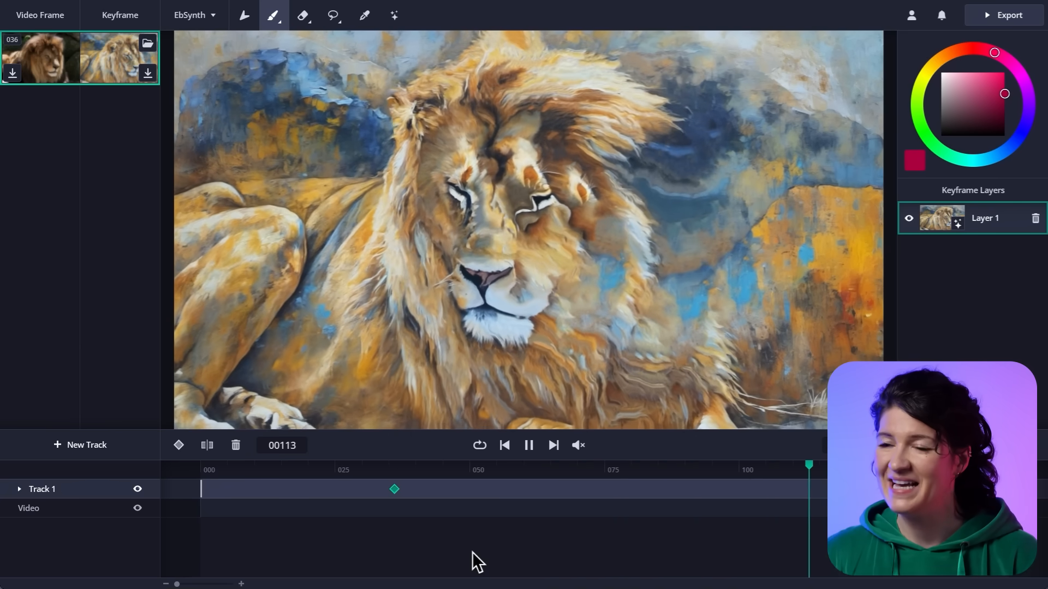
click(504, 445)
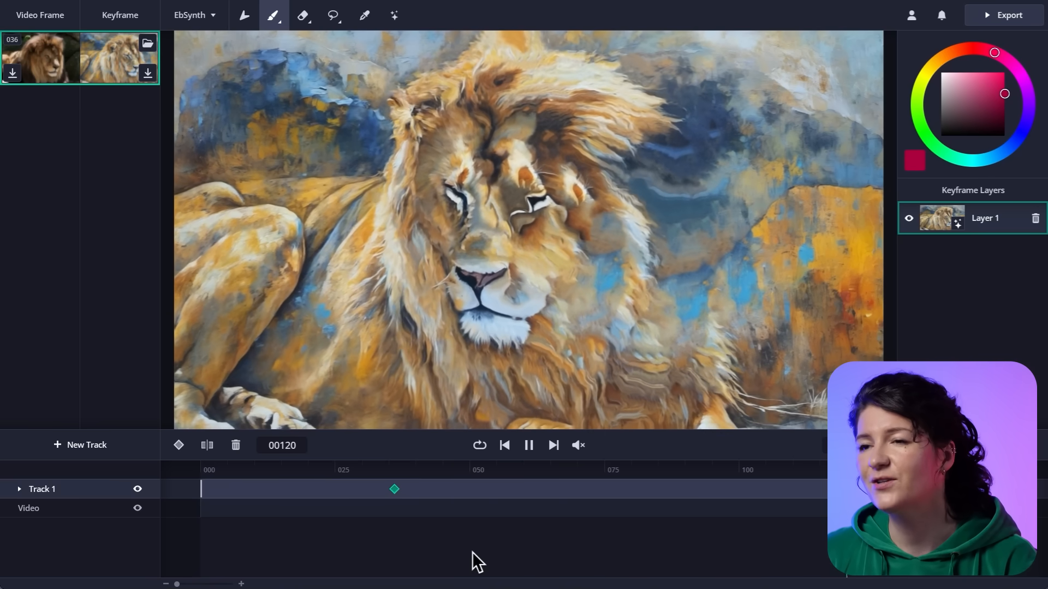
click(527, 445)
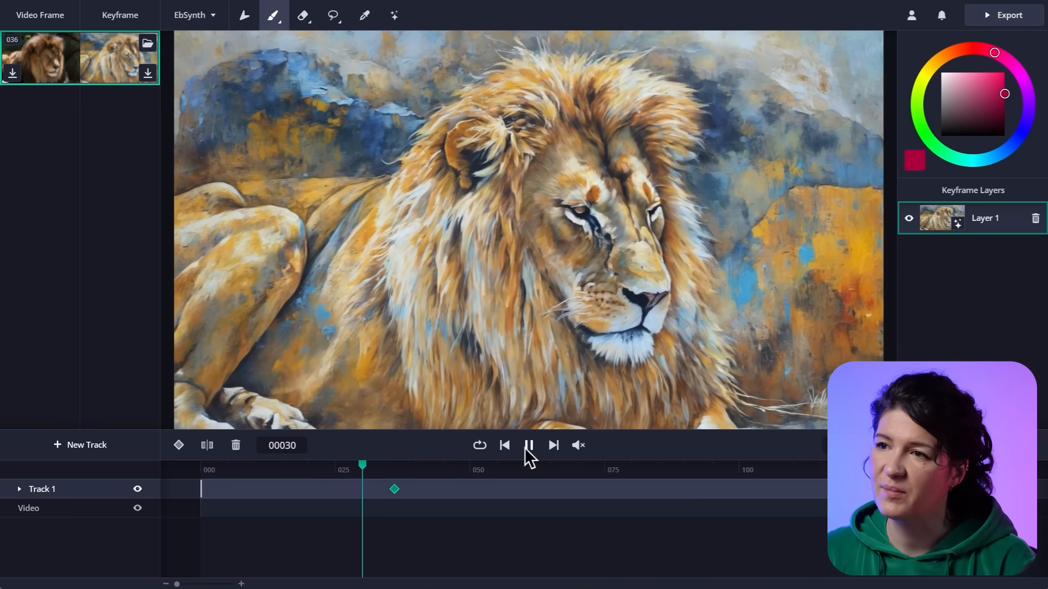
click(528, 445)
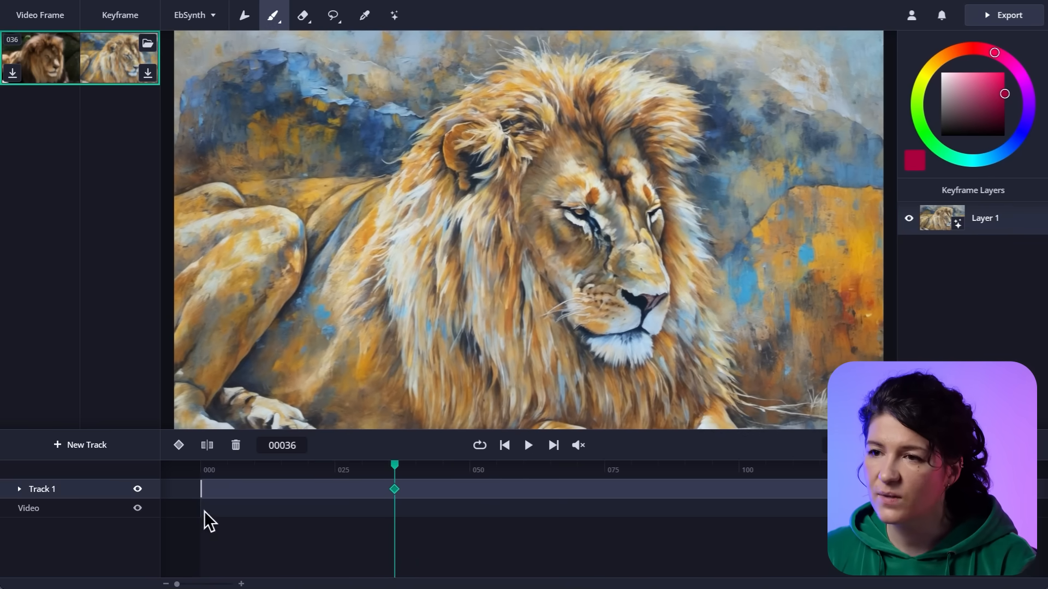
mouse_move(314, 504)
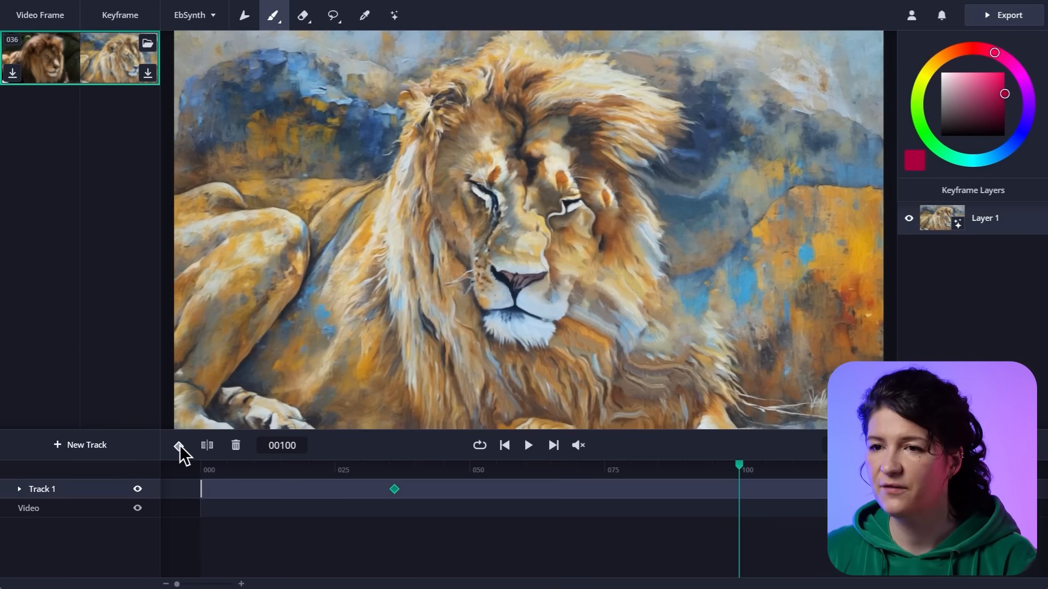
Add a frame-100 keyframe, lasso the head, and generate a repainted face with a new seed.
click(179, 446)
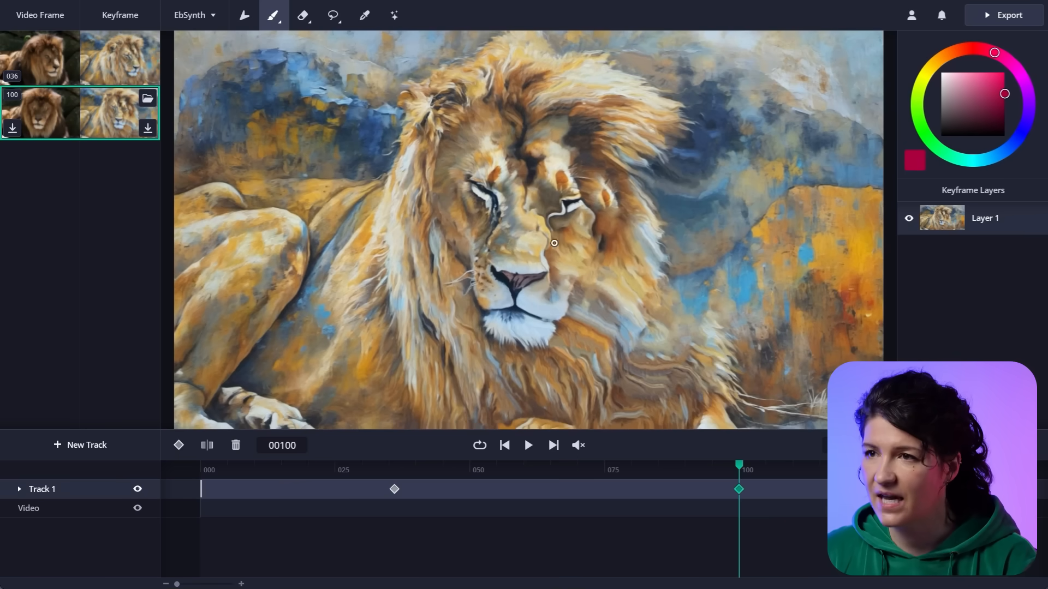
click(333, 15)
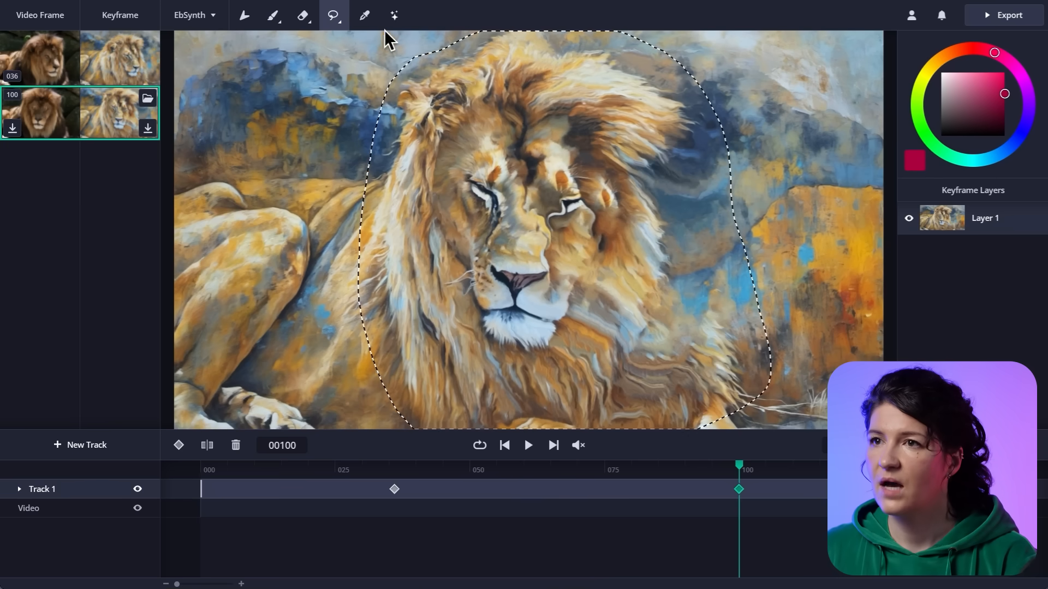
click(394, 15)
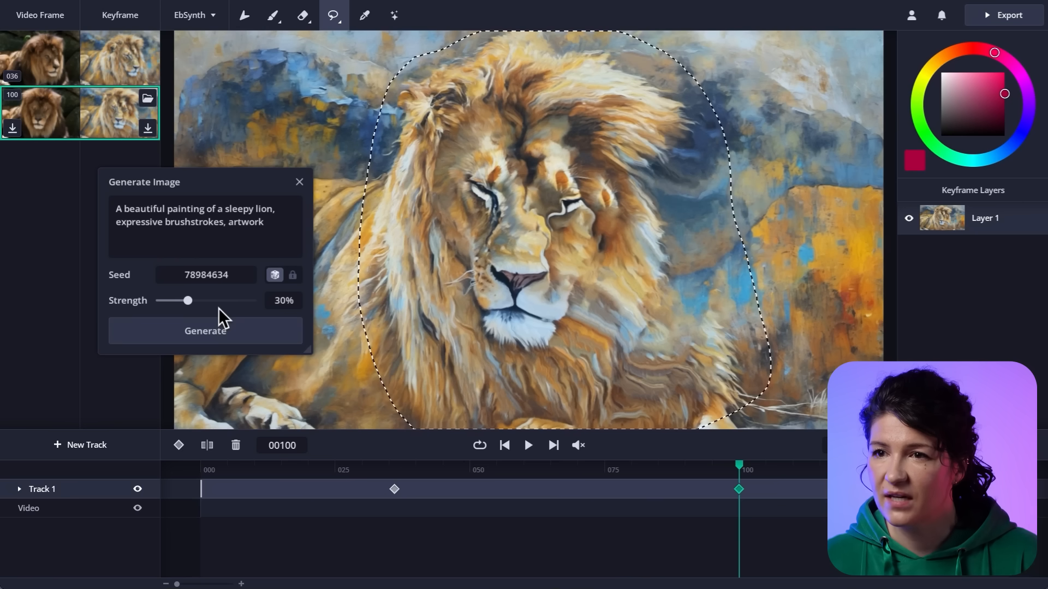
click(205, 330)
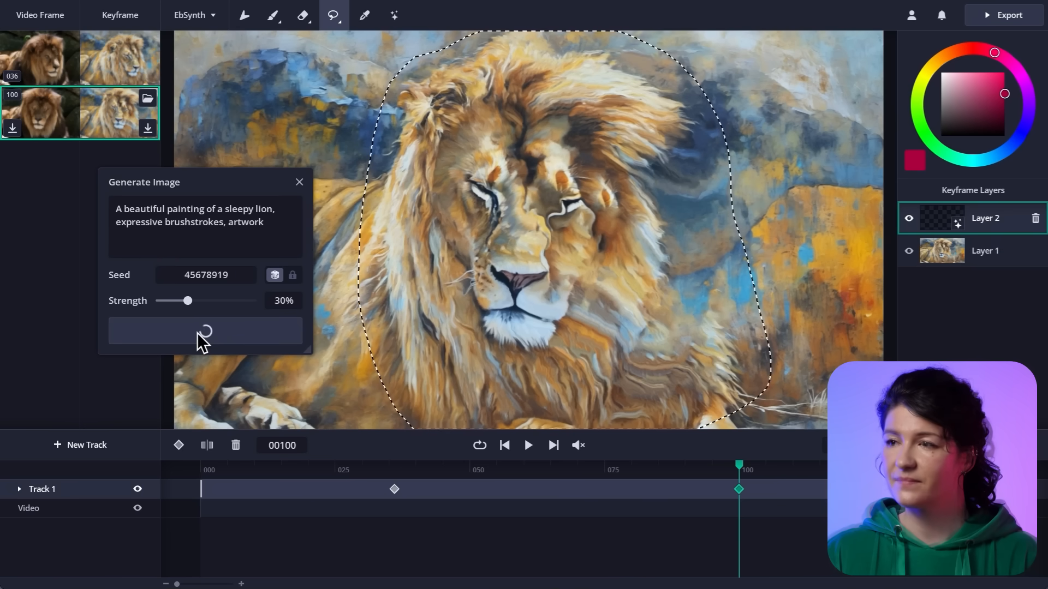
click(206, 330)
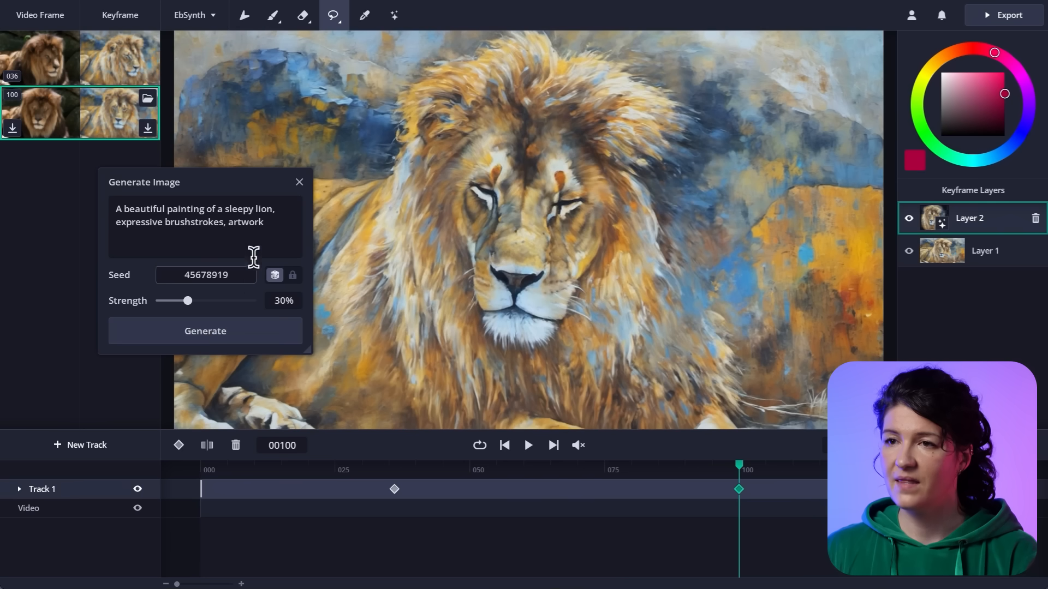
Hide and reshow the new face layer to compare, then play the clip.
click(205, 331)
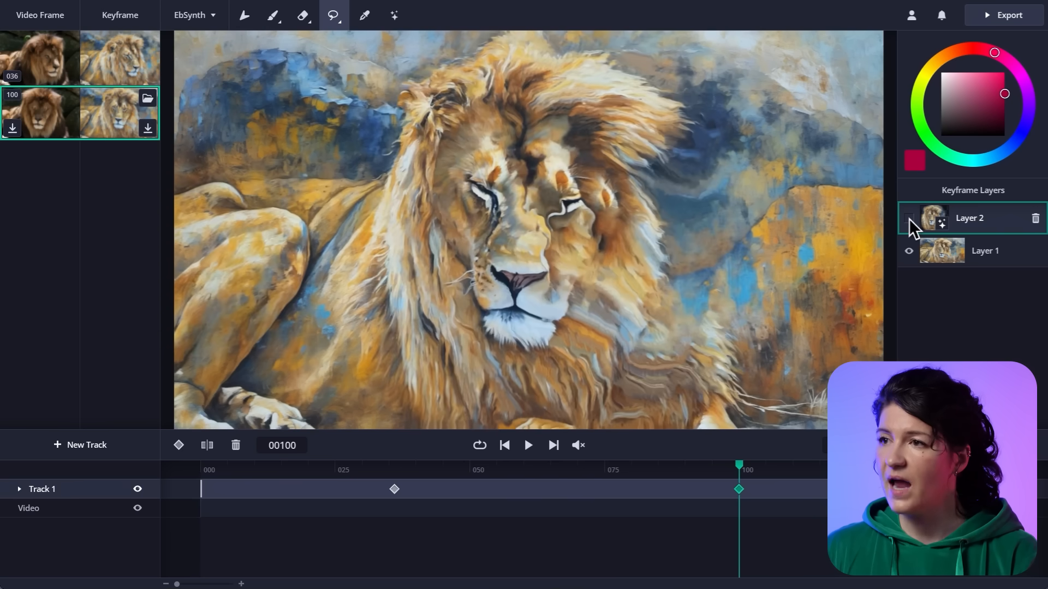
click(907, 218)
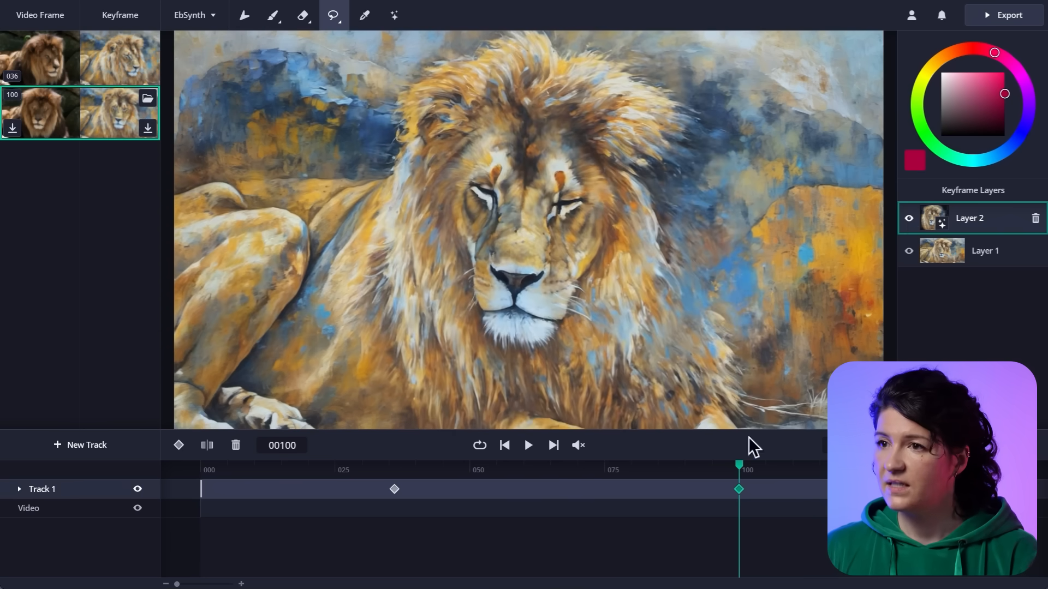
click(527, 445)
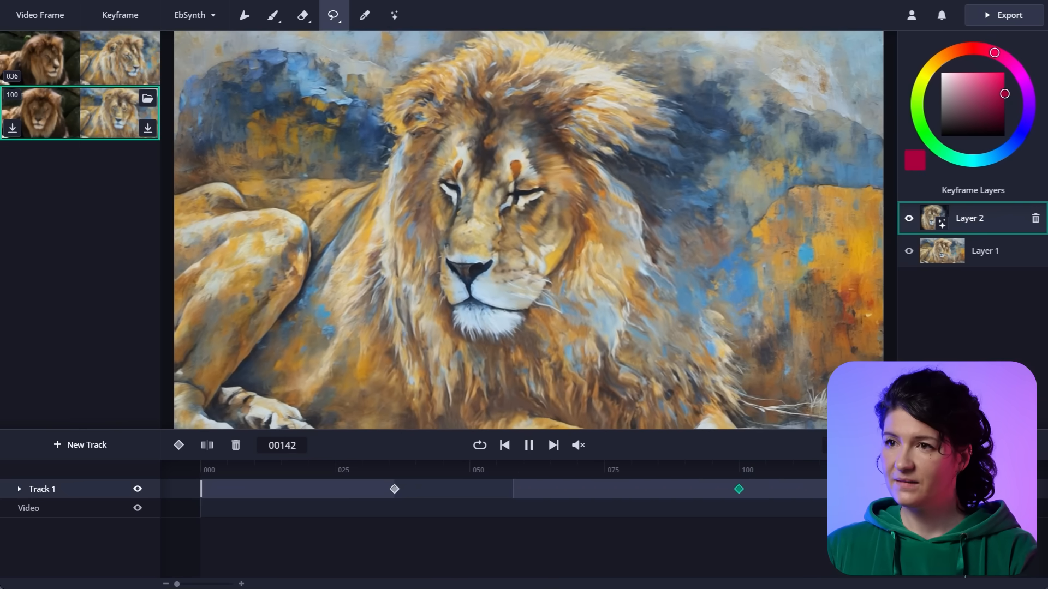
Stop the two-keyframe preview, resting on the frame-36 painted keyframe.
click(394, 464)
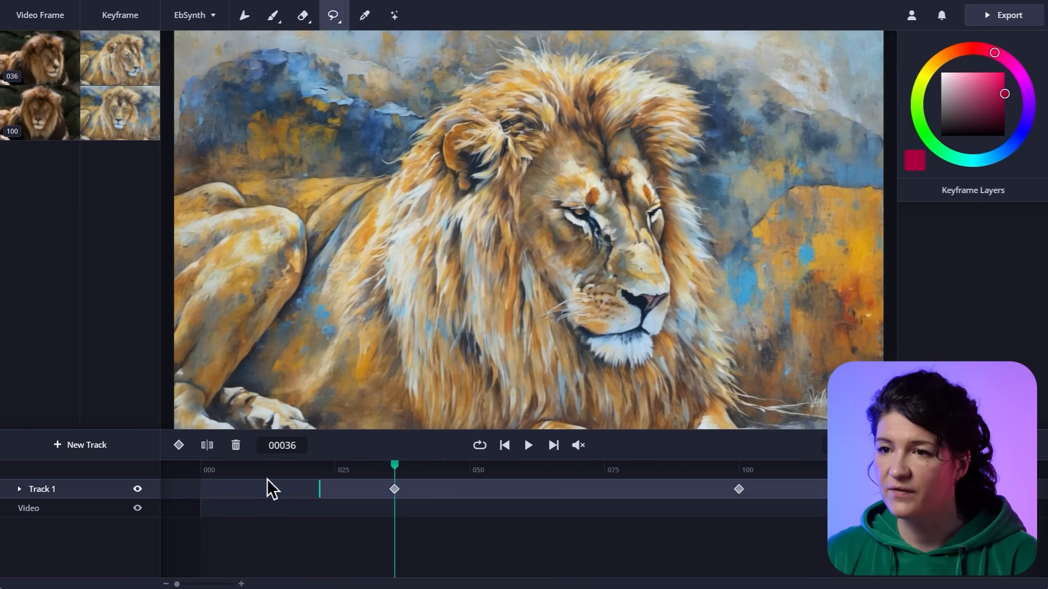
Add a rising 0-to-full opacity curve at Track 1's start and preview the fade-in.
click(447, 474)
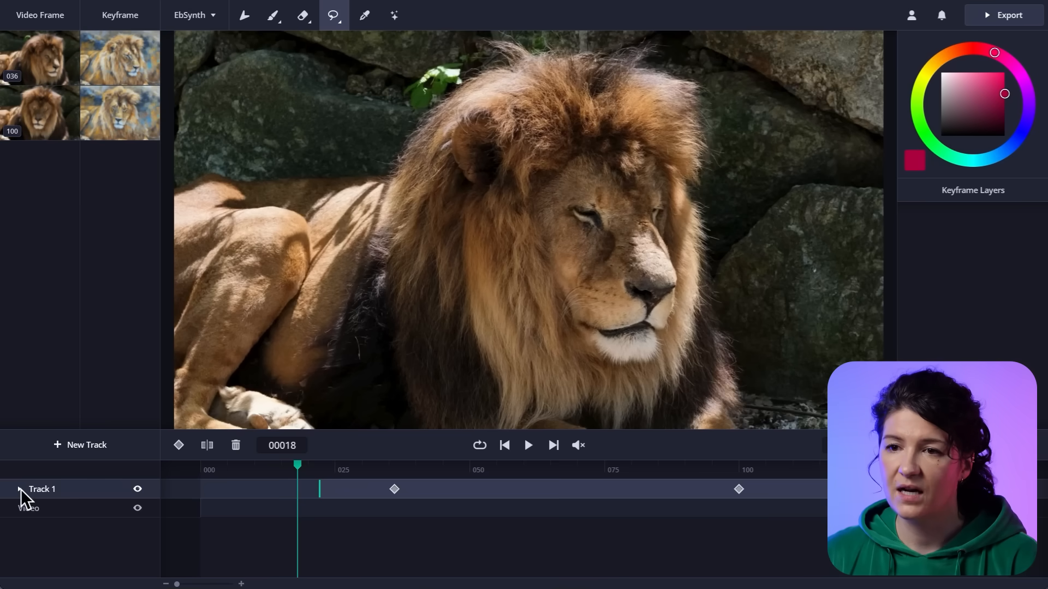
click(20, 488)
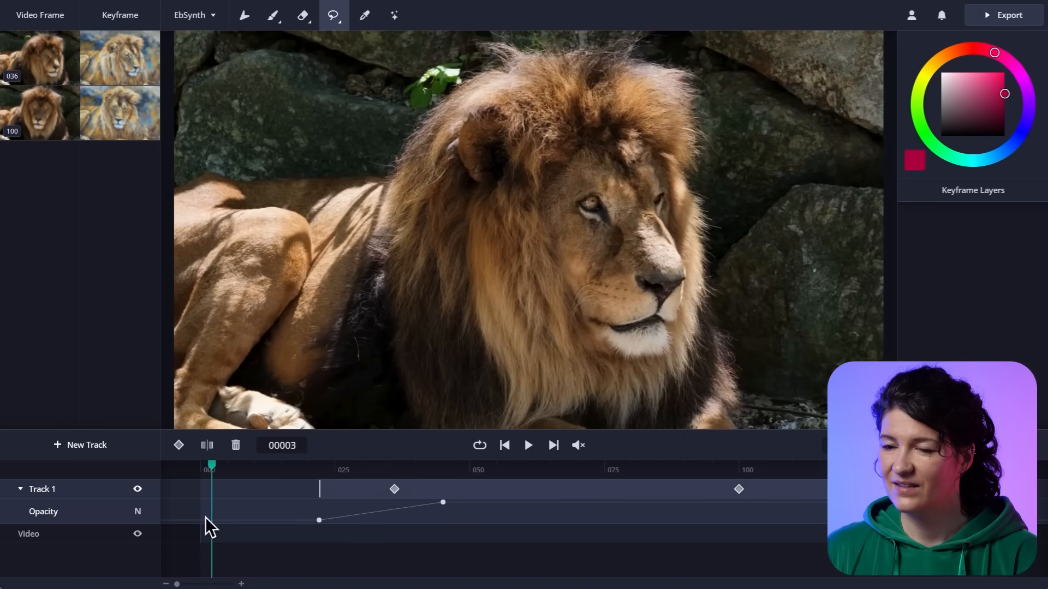
click(527, 445)
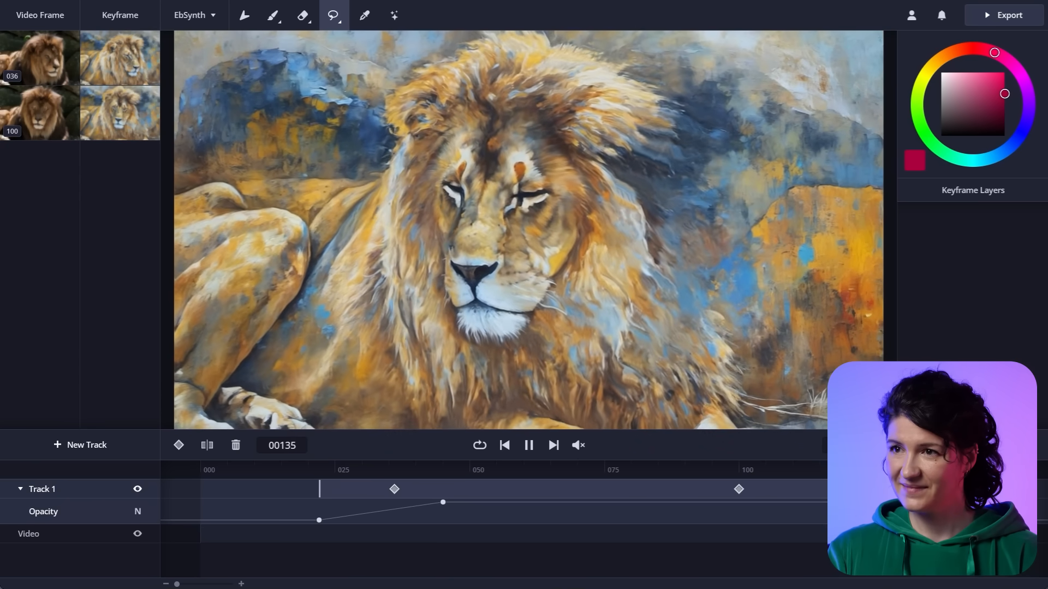
click(437, 470)
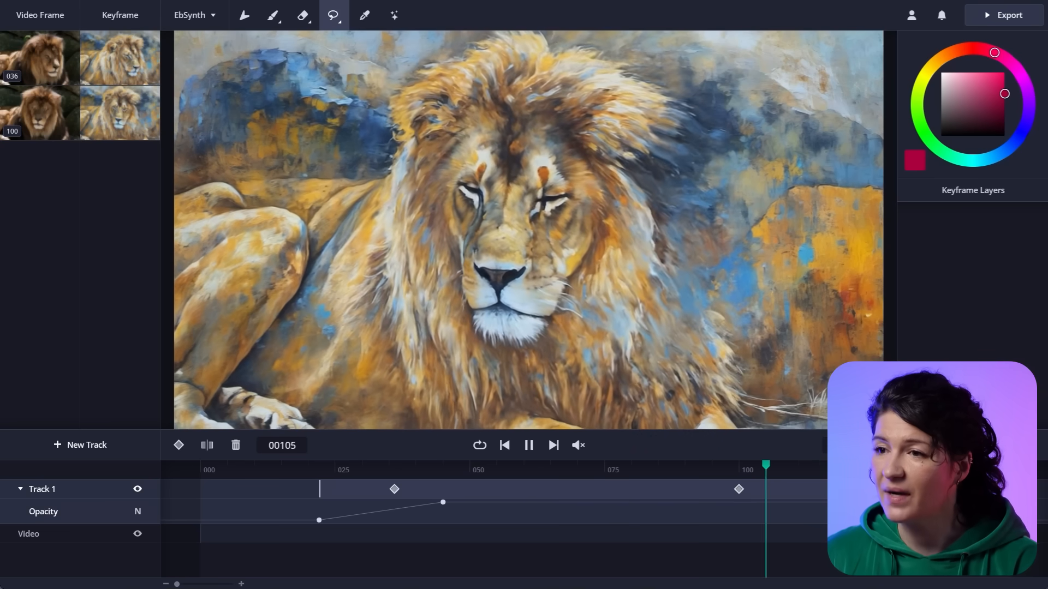
click(528, 446)
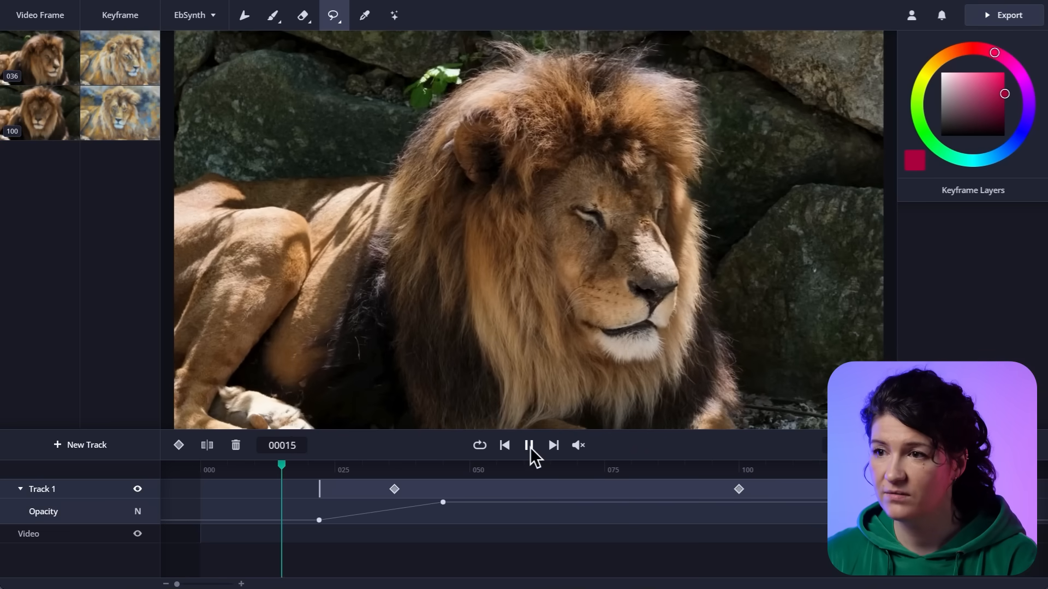
click(527, 445)
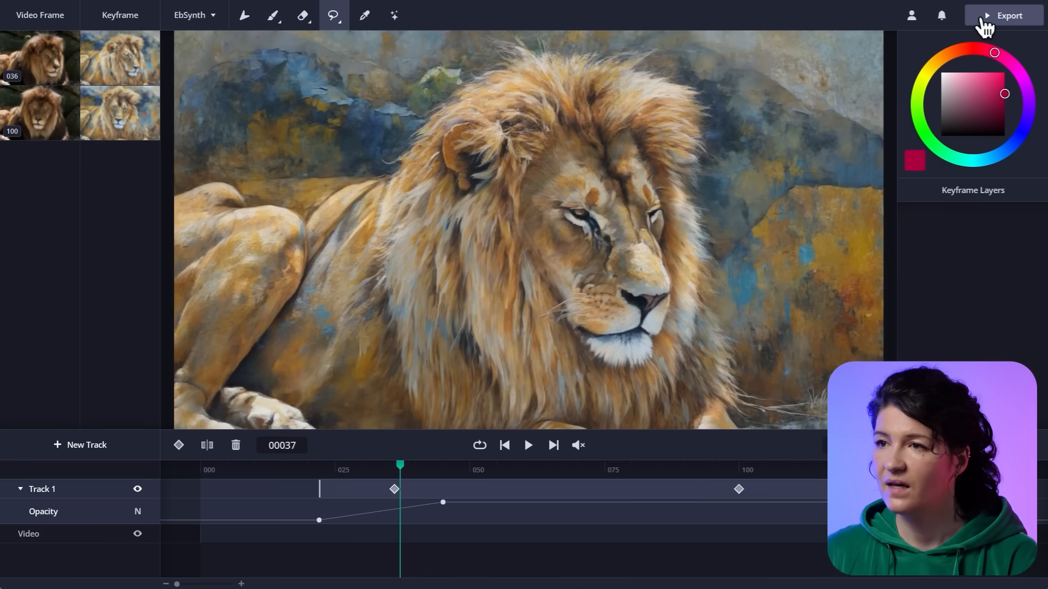
Render the painted lion animation and save the export as an MP4 file.
click(1008, 15)
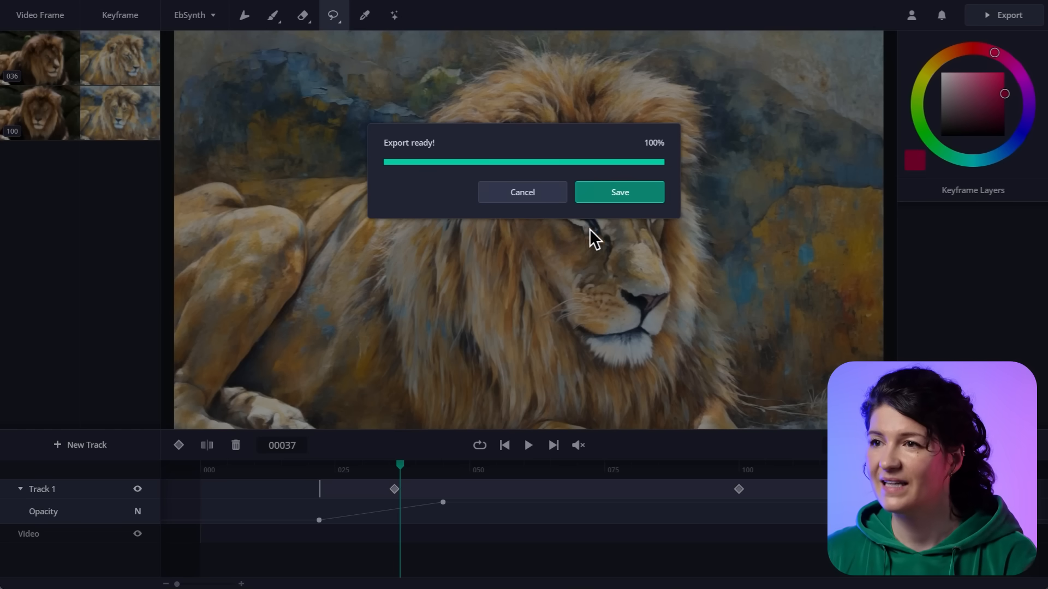
click(617, 192)
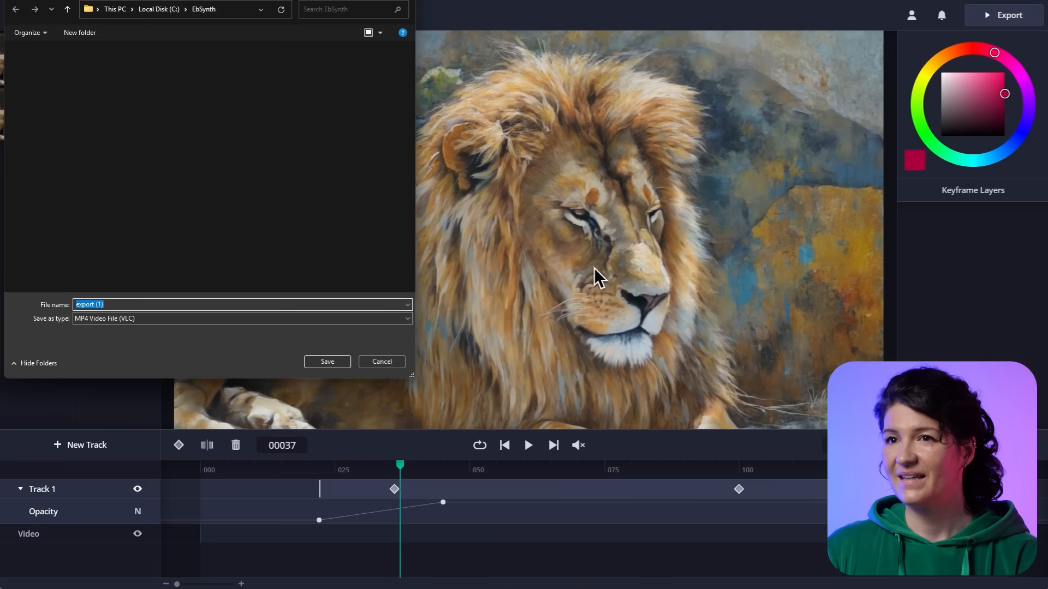
click(326, 362)
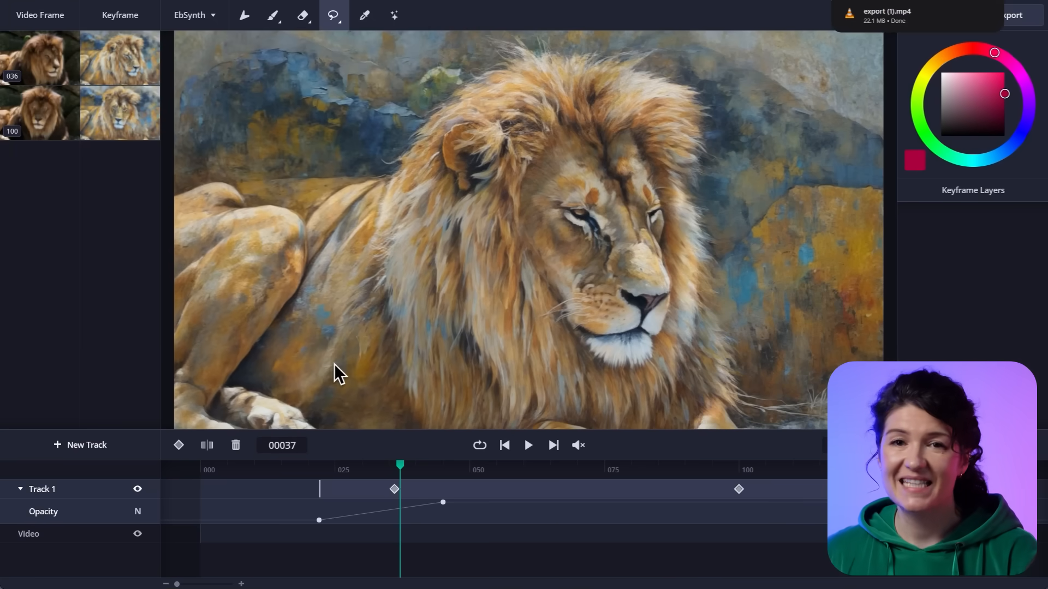